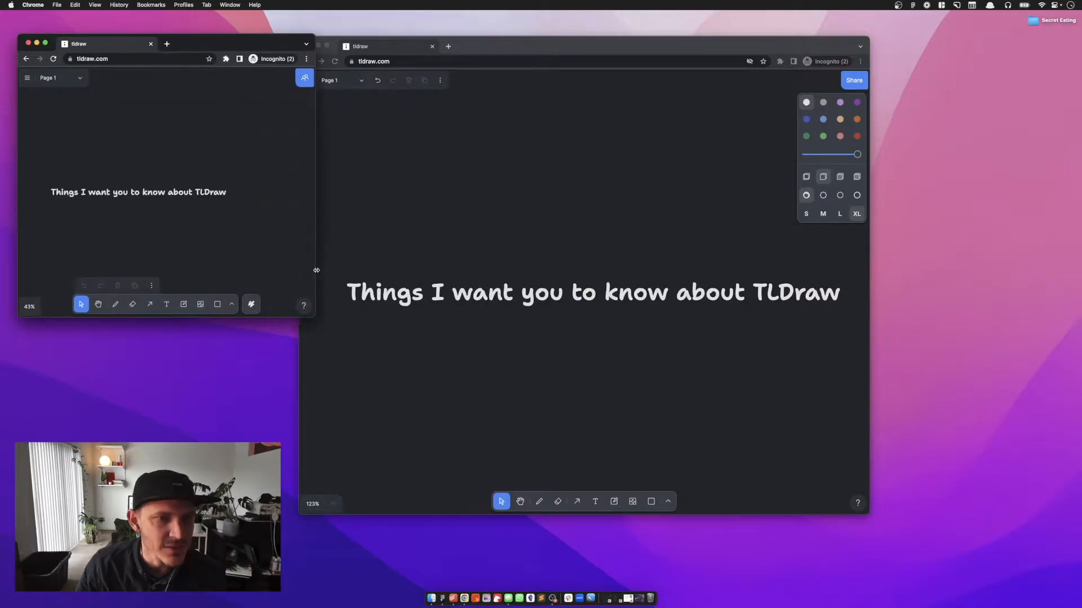
- Narrow the second browser window showing the same canvas by dragging its right edge inward
drag(315, 270, 292, 266)
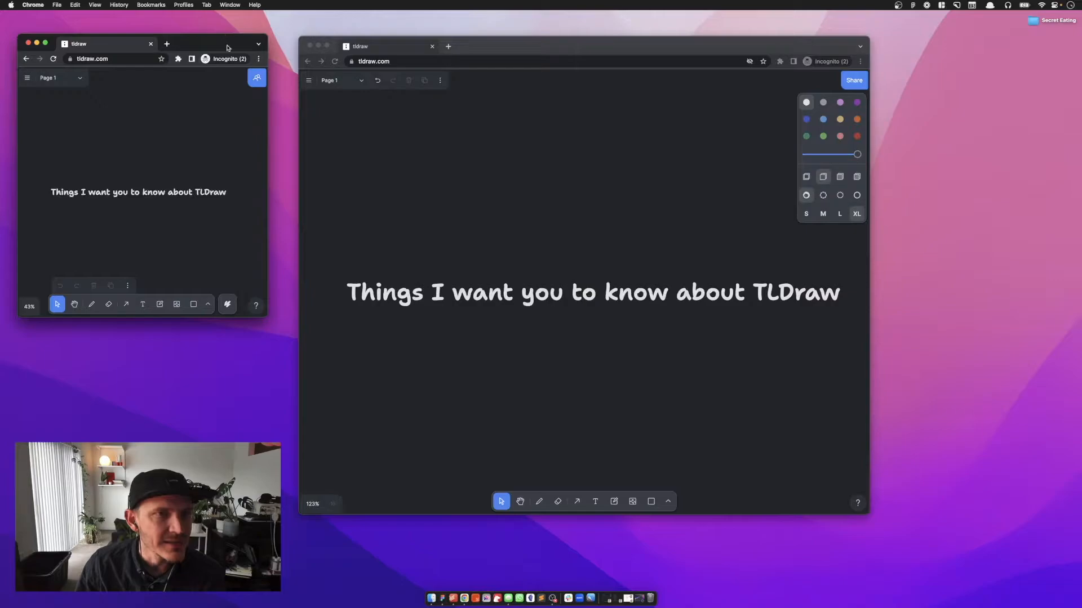
mouse_move(72, 122)
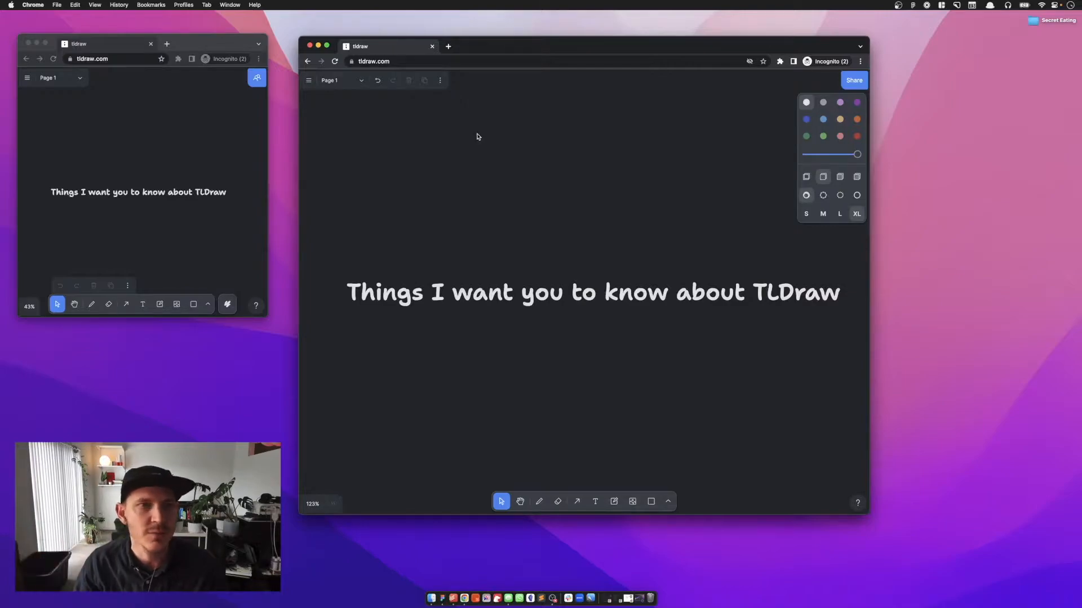
click(309, 80)
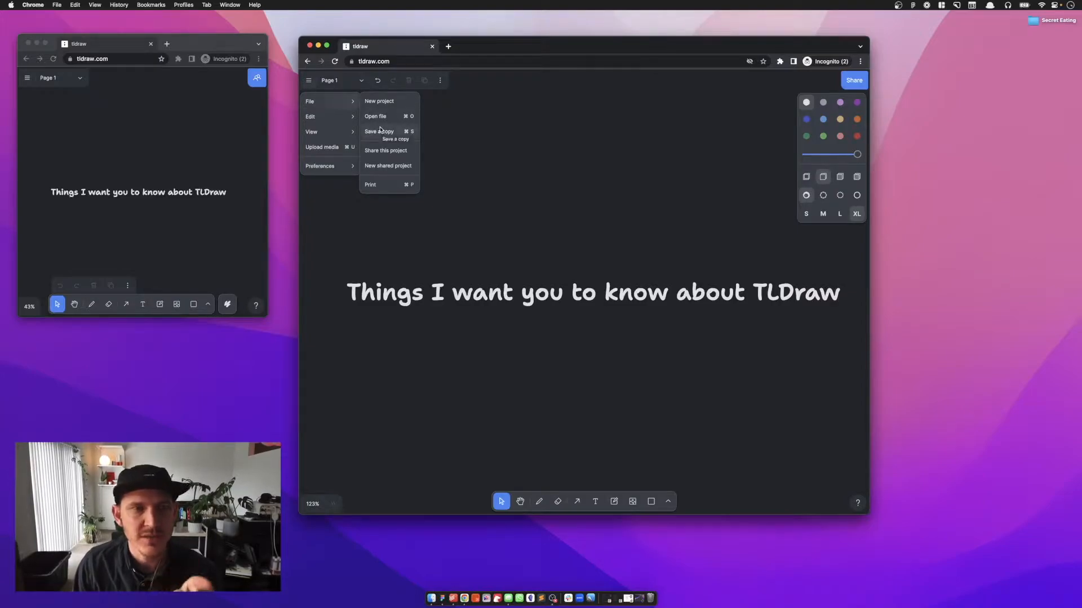
mouse_move(465, 129)
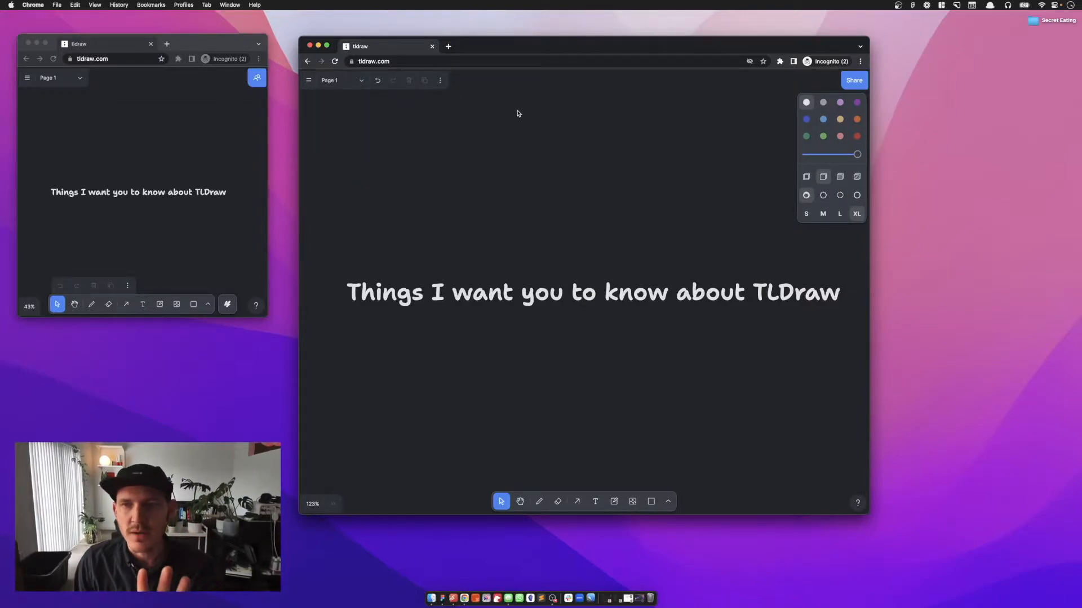
click(309, 80)
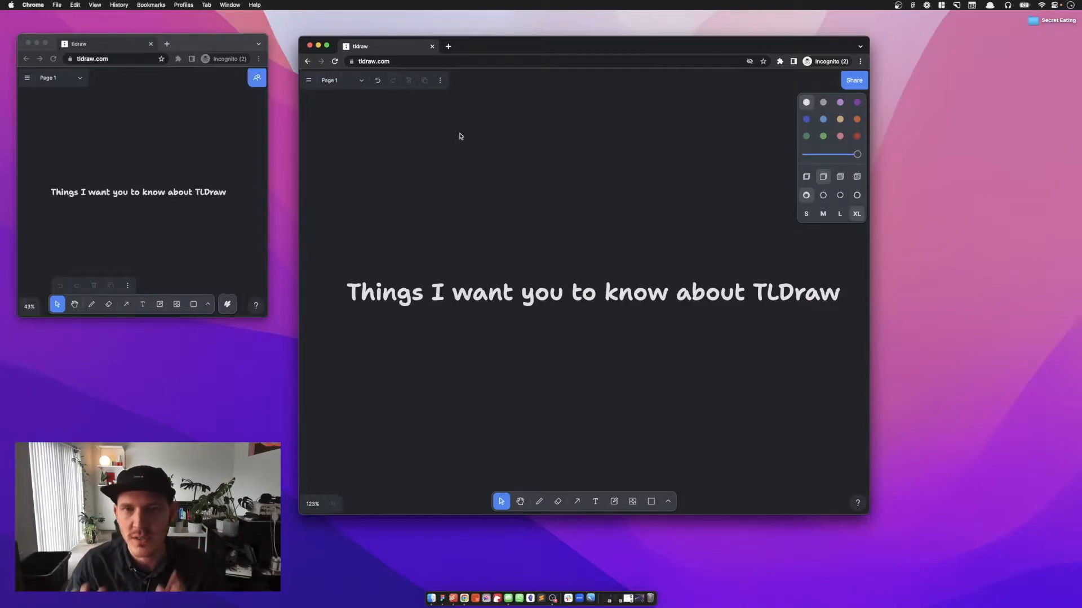
mouse_move(417, 132)
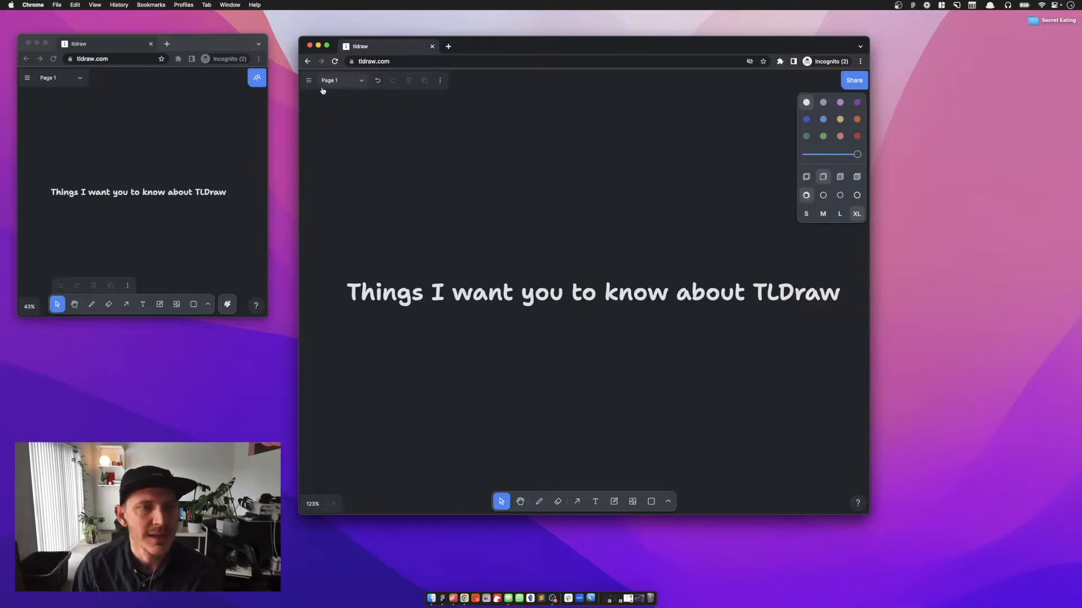
mouse_move(329, 80)
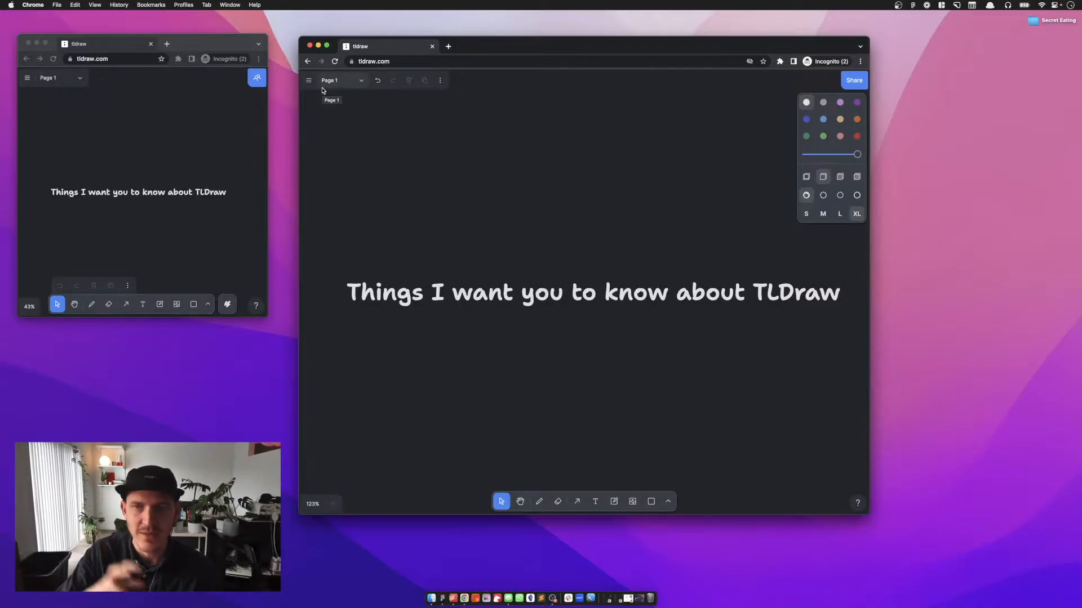
click(309, 80)
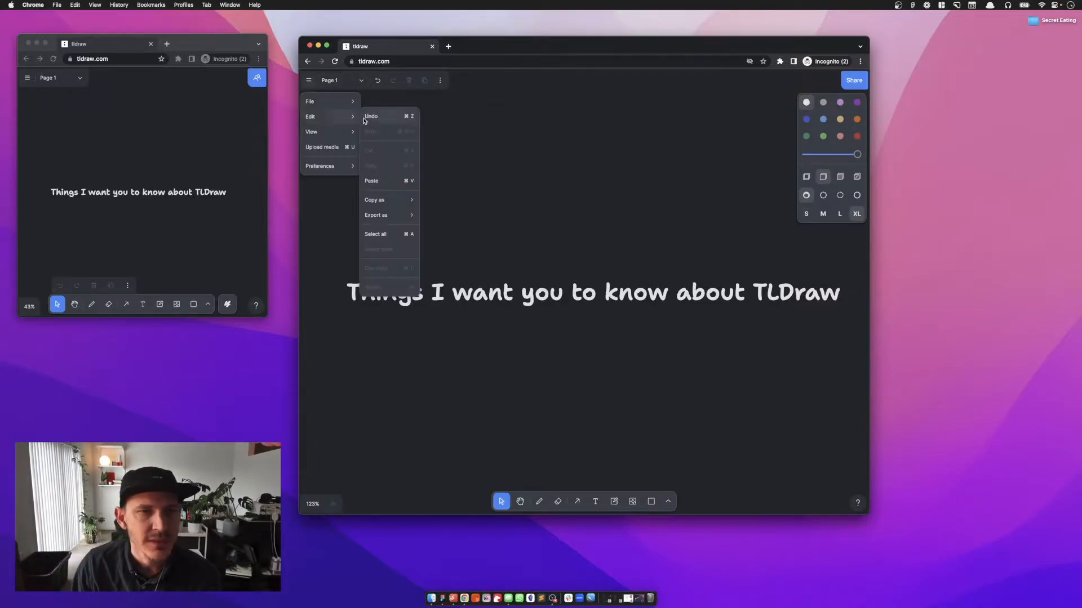
click(374, 200)
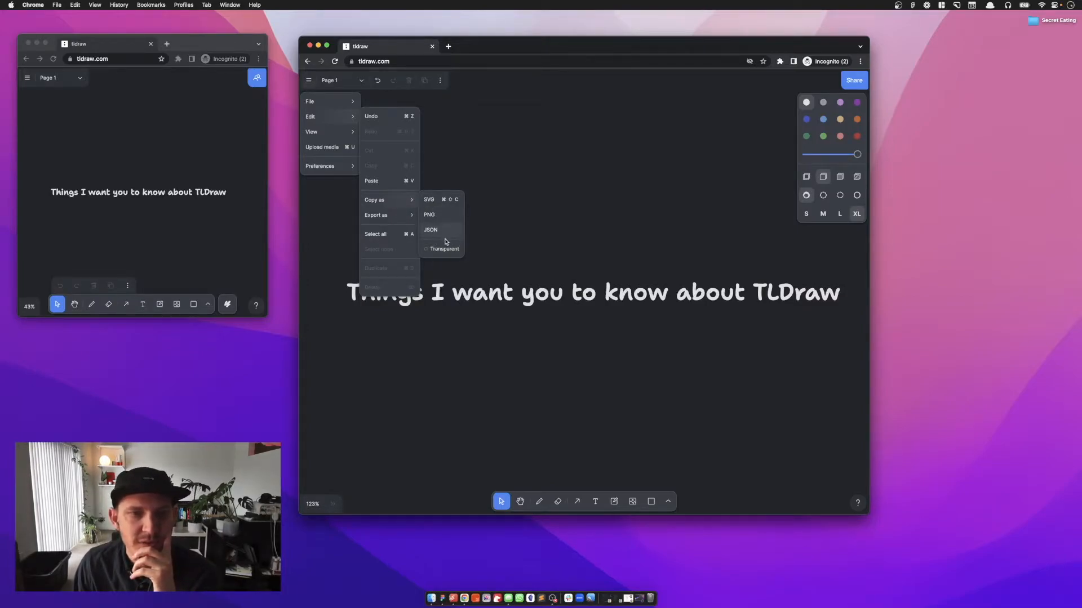
click(426, 249)
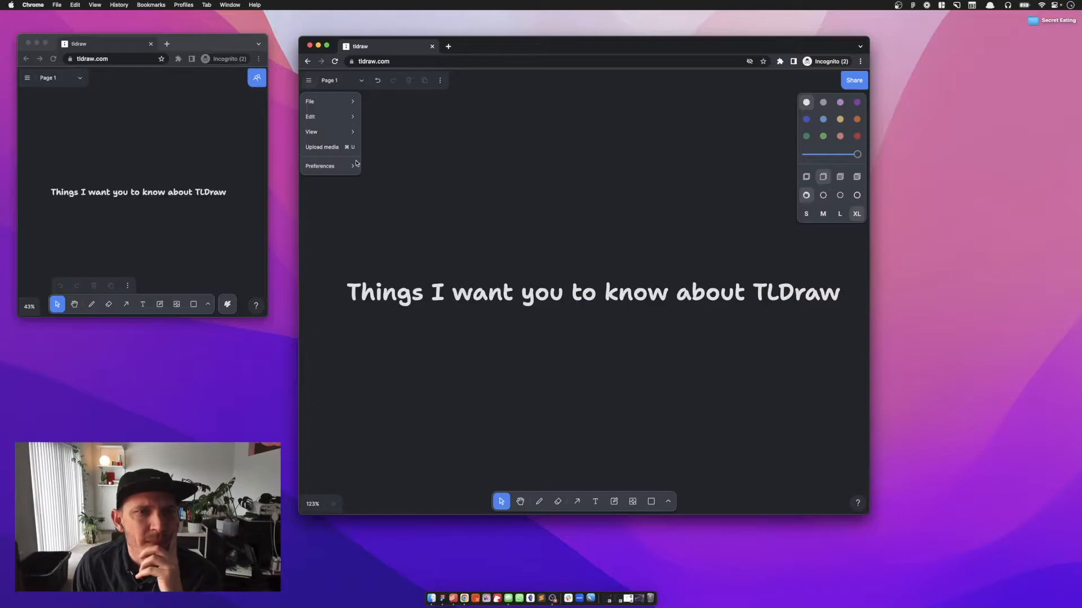
click(319, 166)
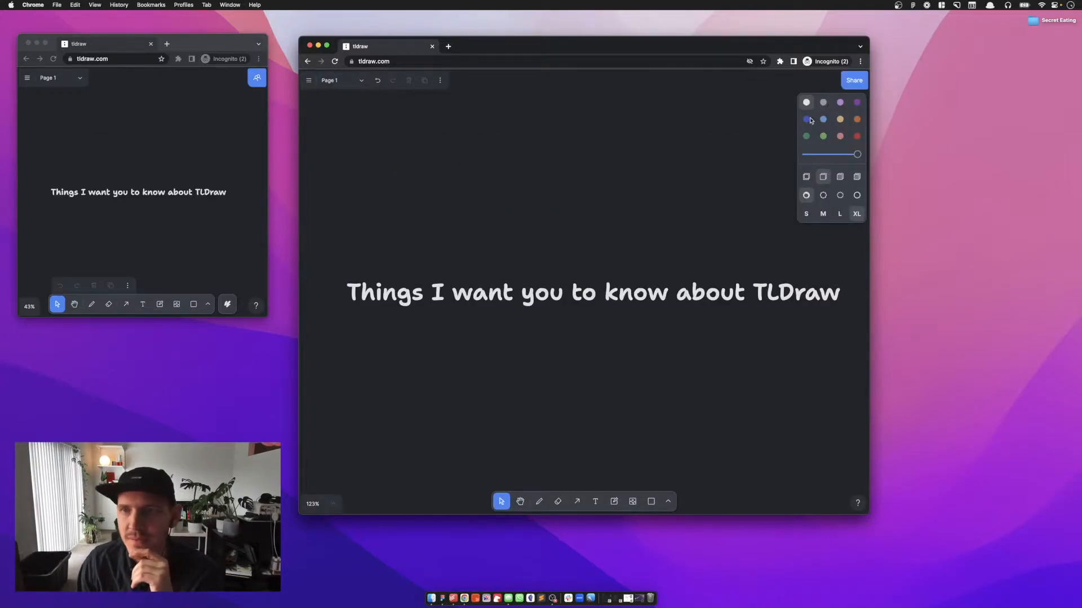
click(309, 80)
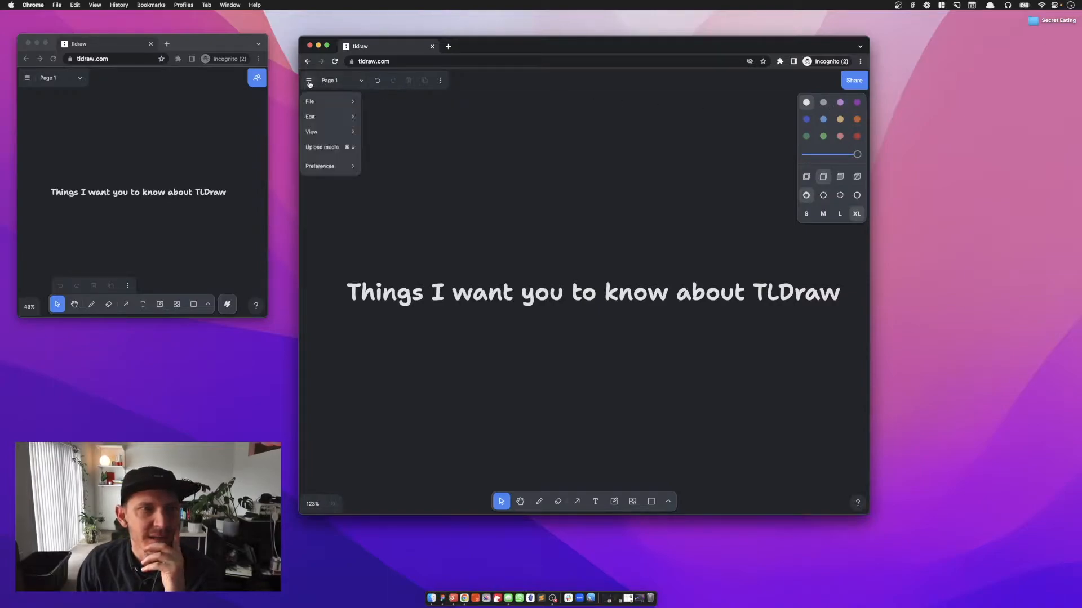
click(319, 166)
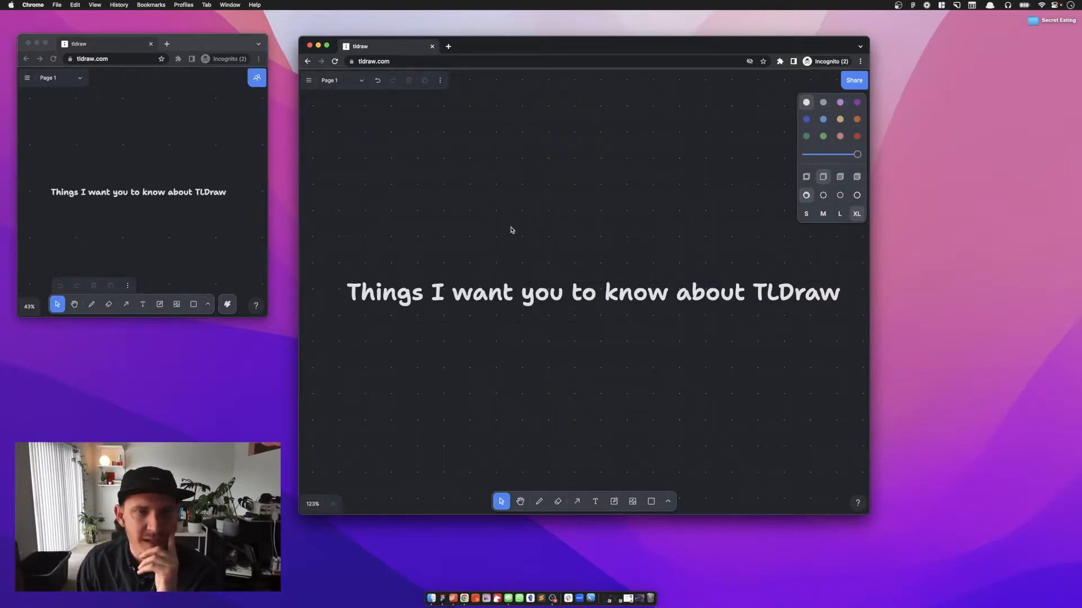
mouse_move(441, 184)
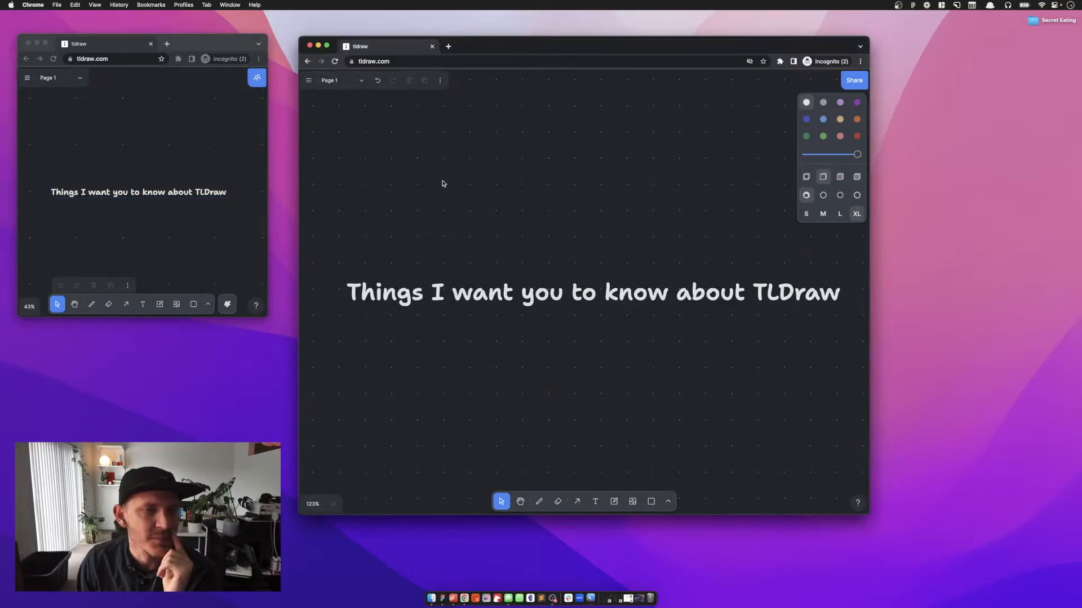
click(308, 80)
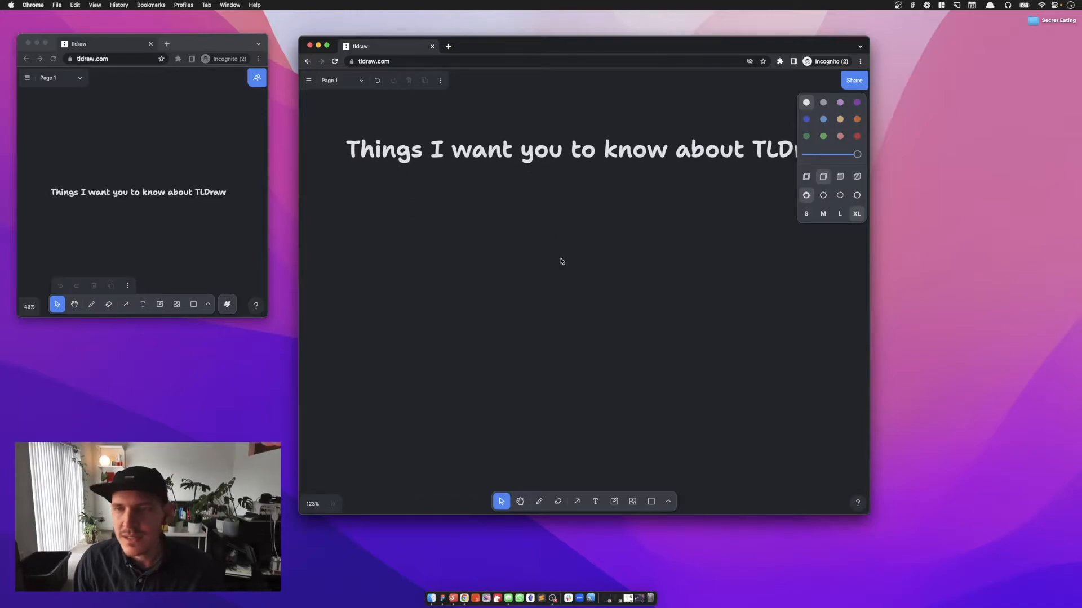
- Add a 'Forces hierarchy' note beneath the heading at text size L
click(594, 501)
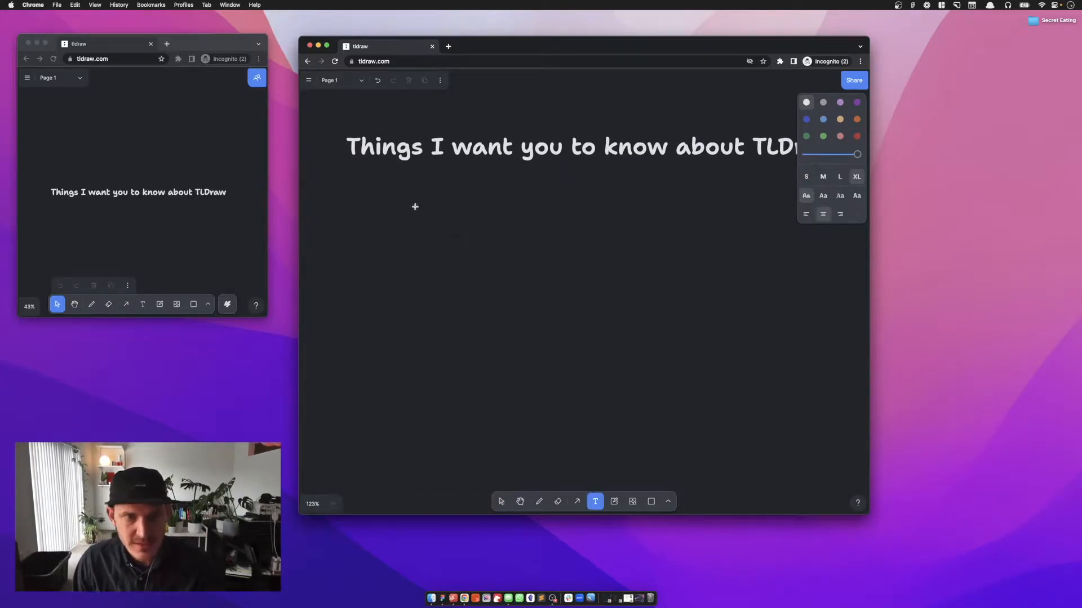
text(Forces hierac)
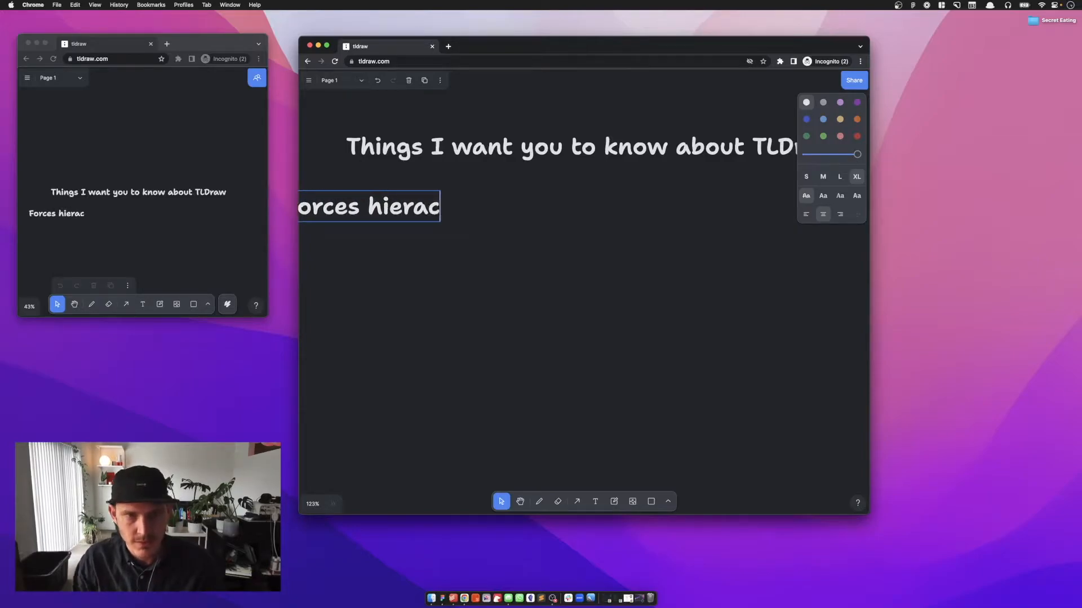
text(hy)
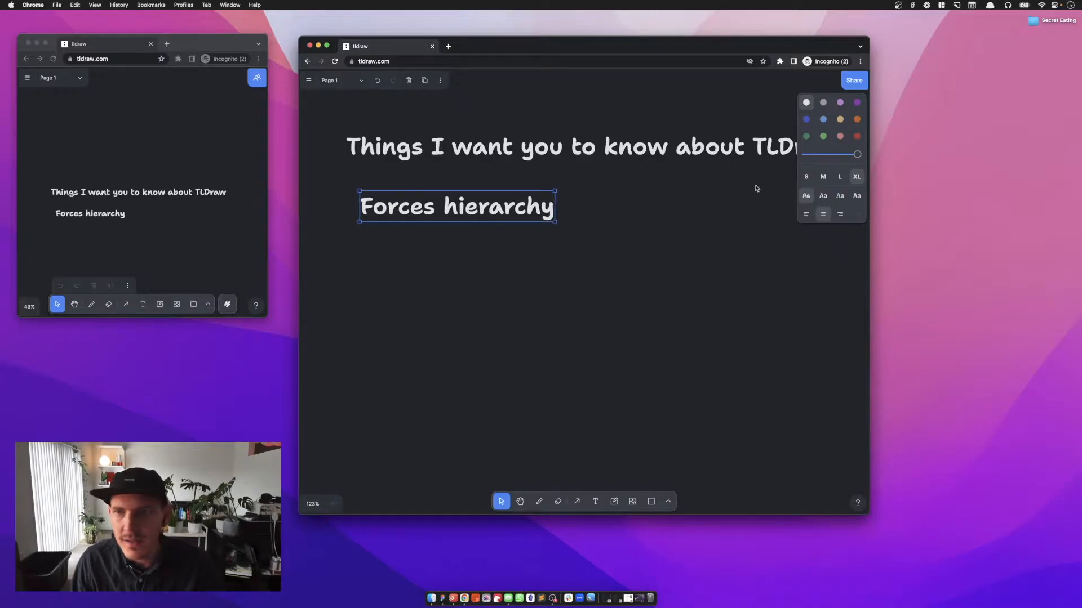
click(839, 177)
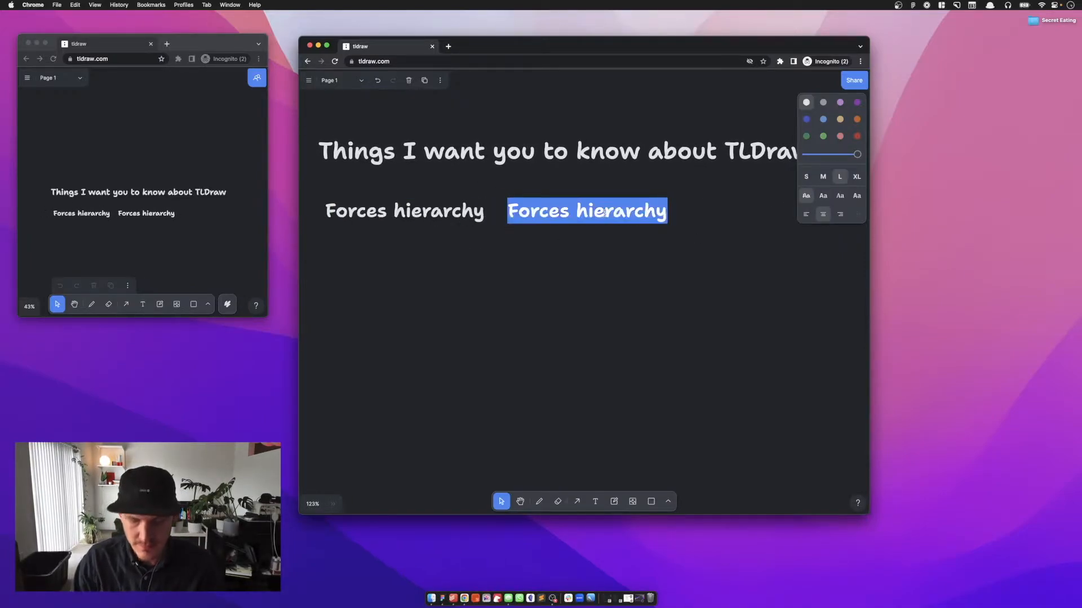
- Add the notes 'Maintain consistency' and 'Speed is a feature' below it
text(Maintain consistency)
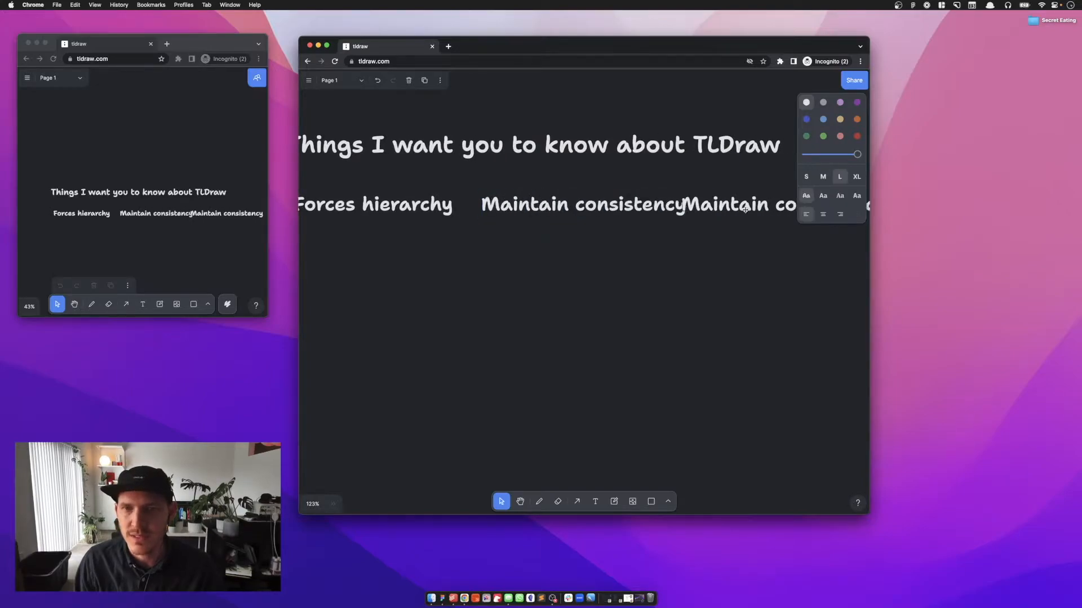
text(Speecd)
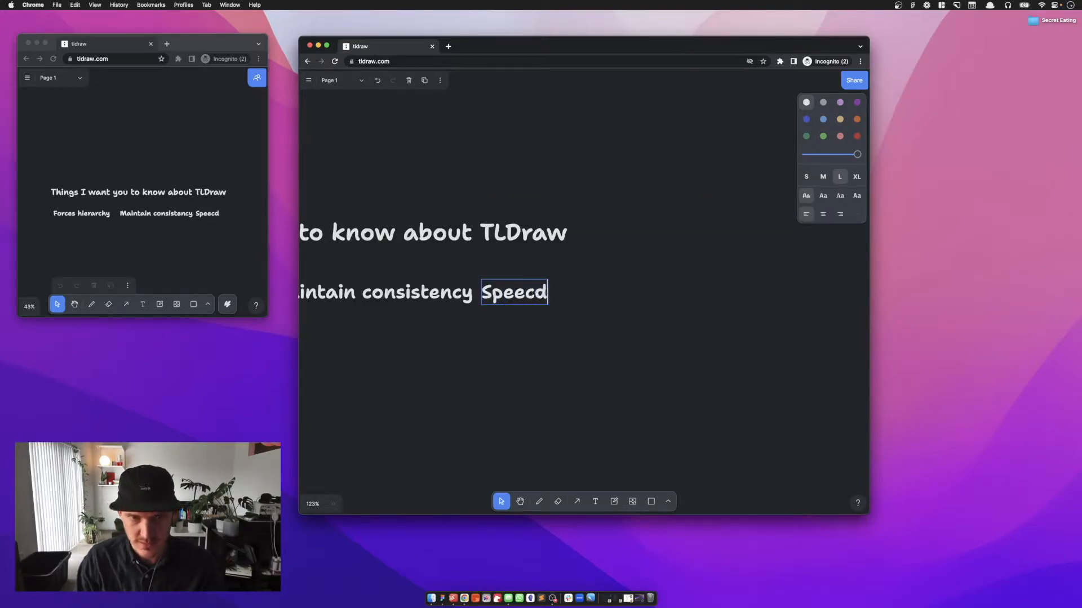
text(Speed is a feature)
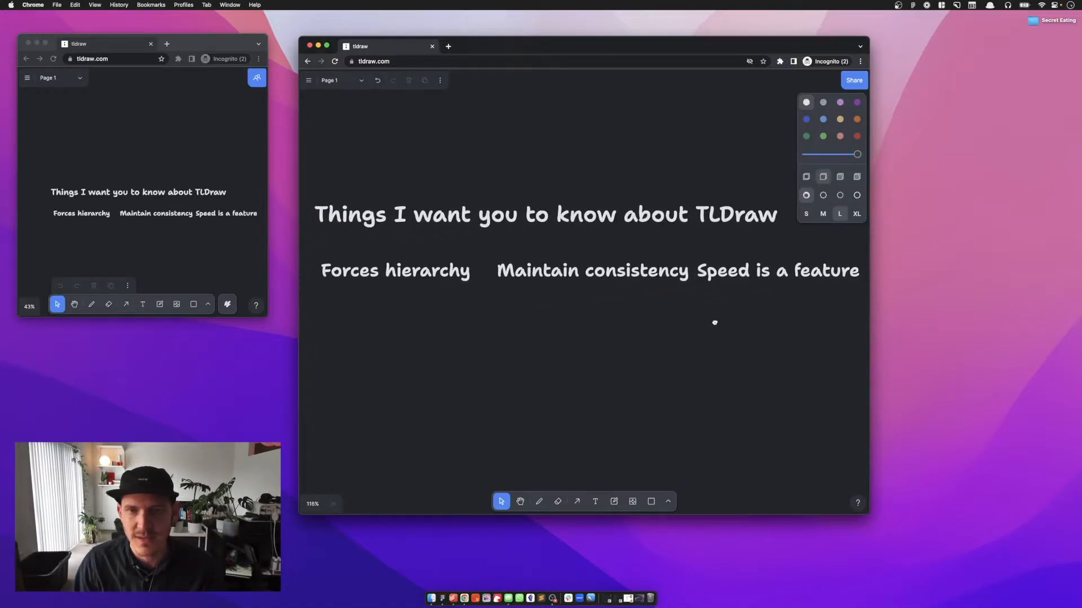
- Add a fourth note 'Follows Figma's UX' below Forces hierarchy
click(395, 270)
text(F)
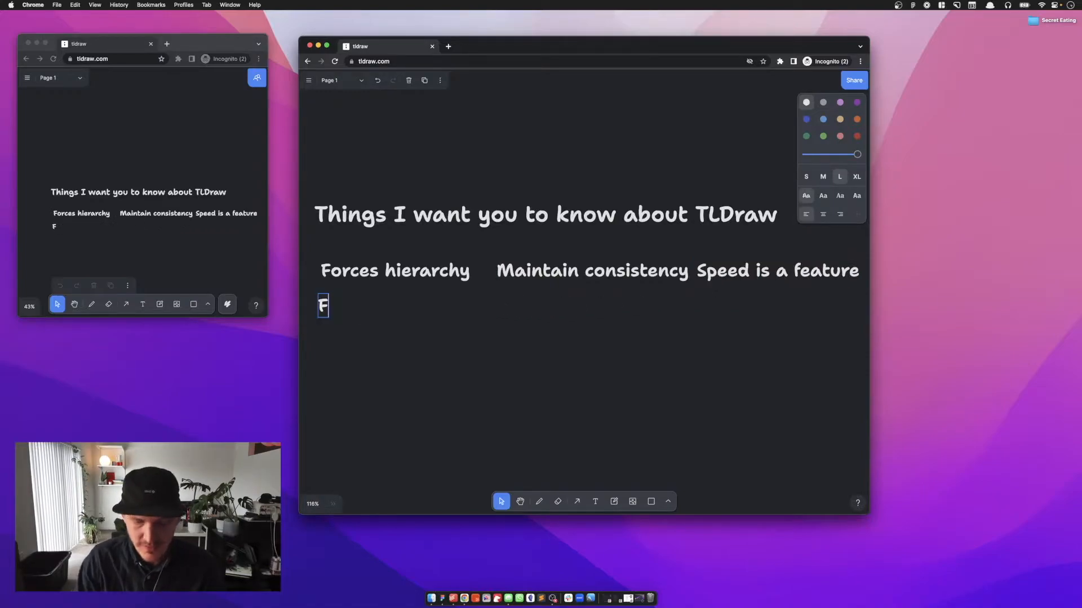
text(ollows)
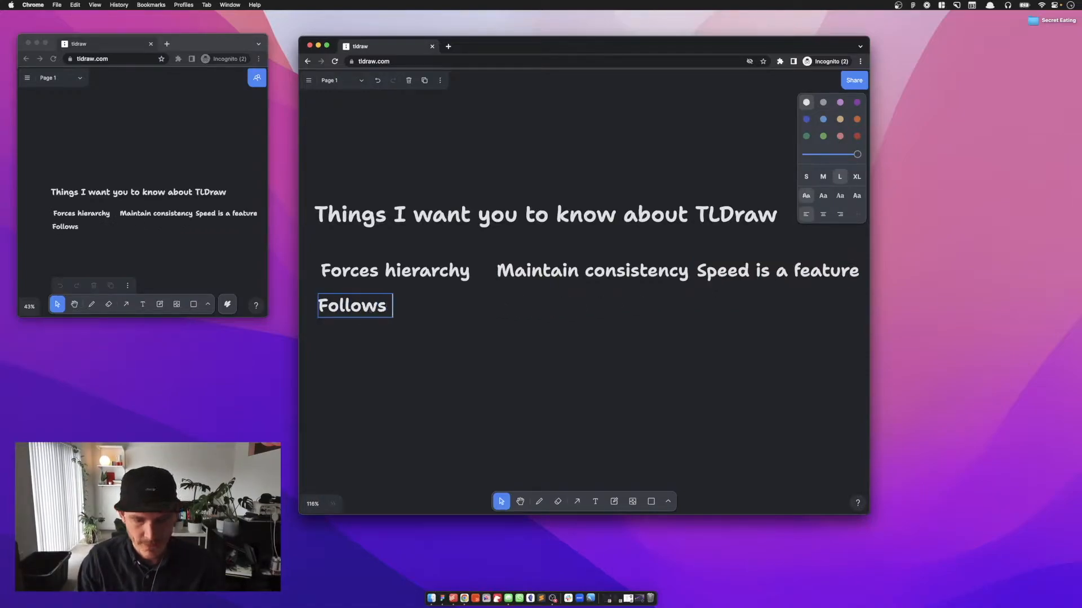
text(Figma's UX)
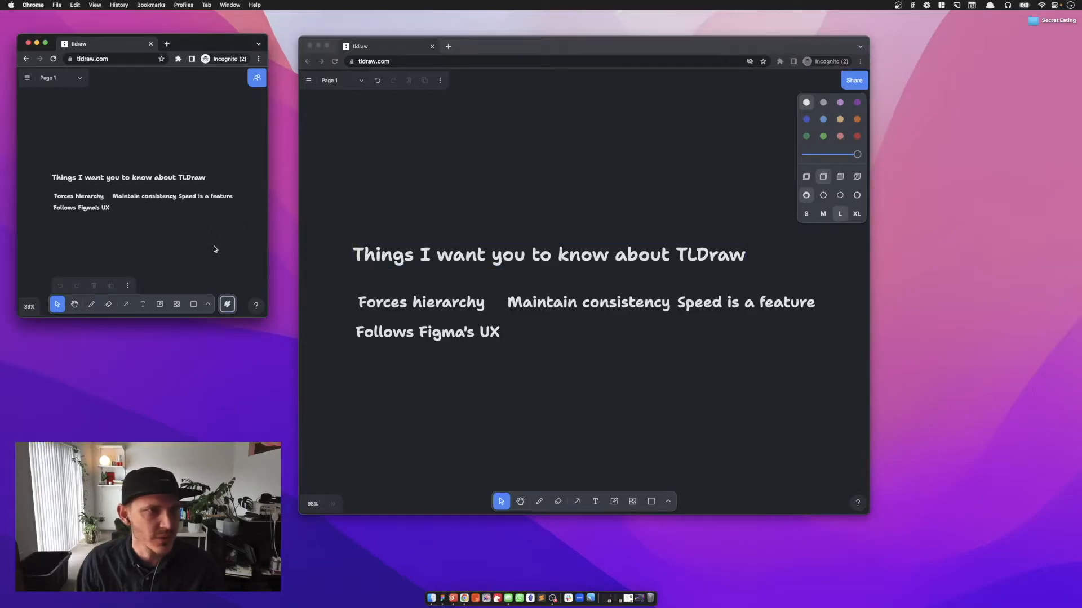
- Colour the copied note red and write 'Zoom' in it
click(650, 501)
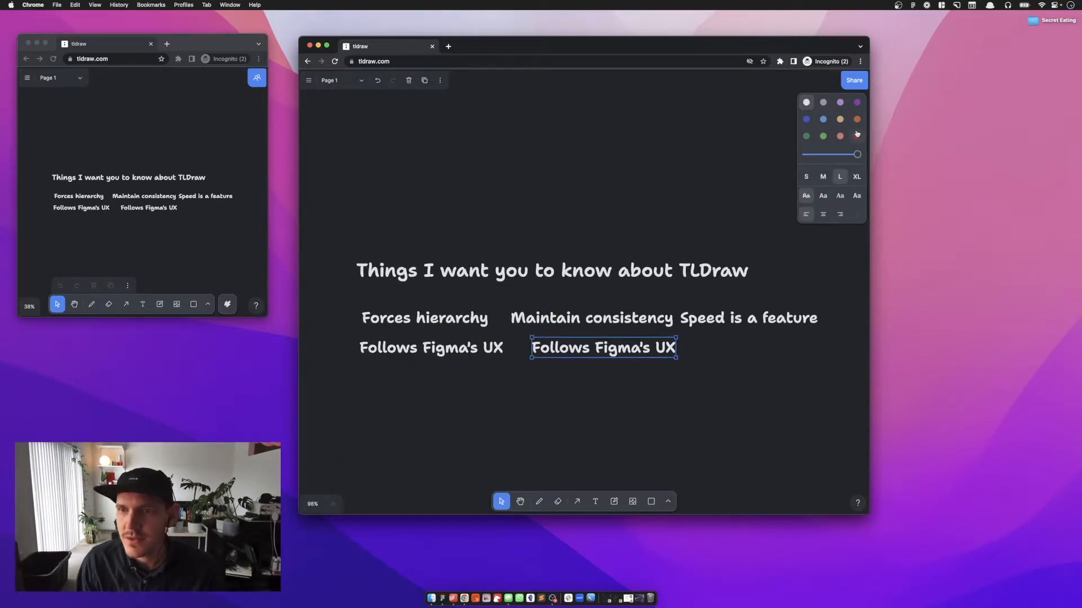
click(856, 137)
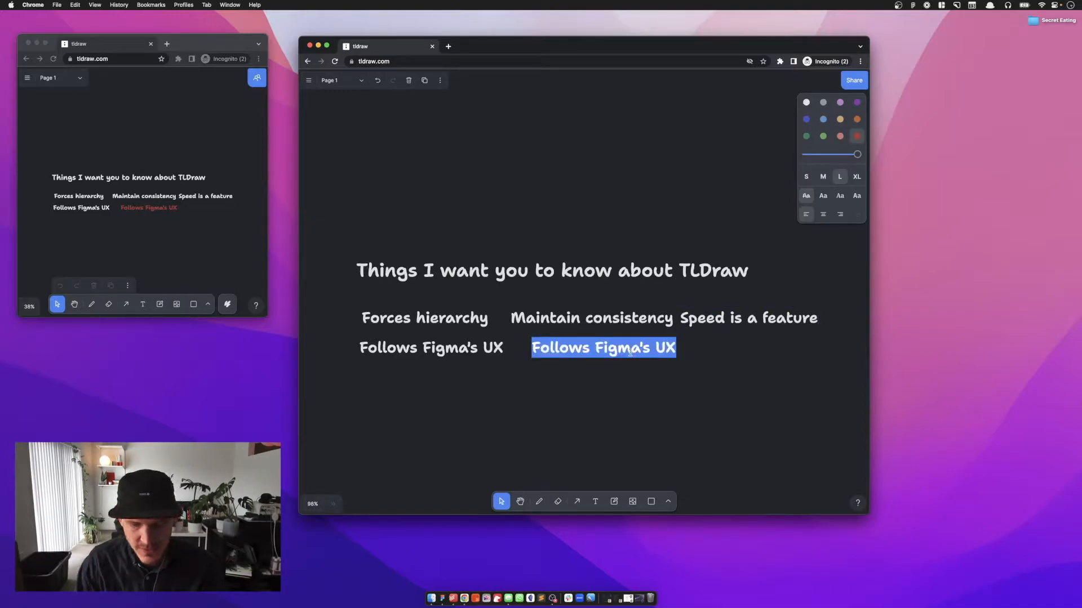
text(Zoom)
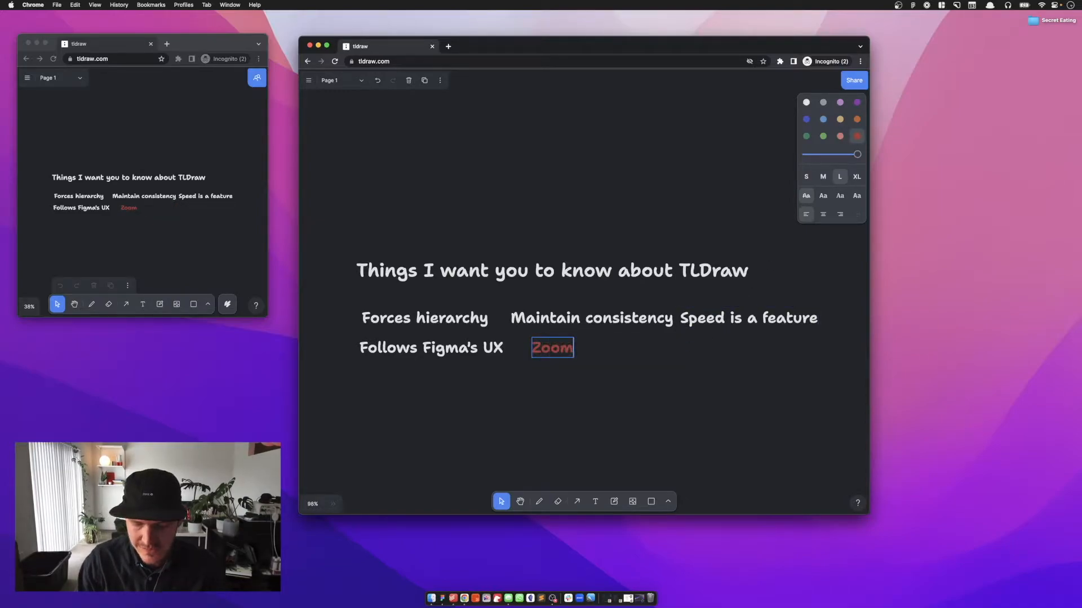
- Reword the red note to read 'No z box zoom.'
double_click(551, 347)
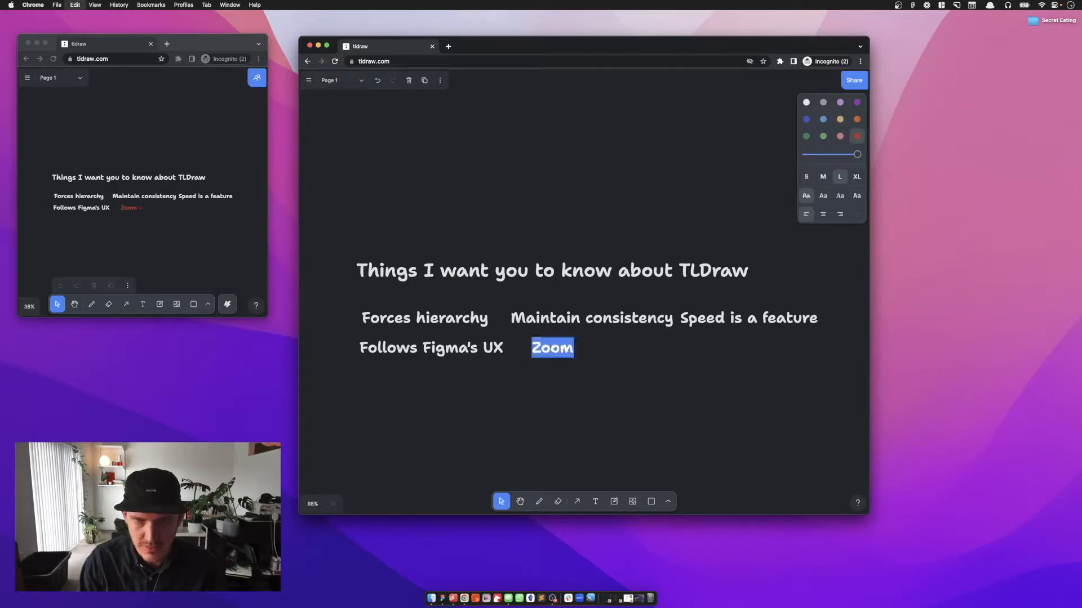
text(No e)
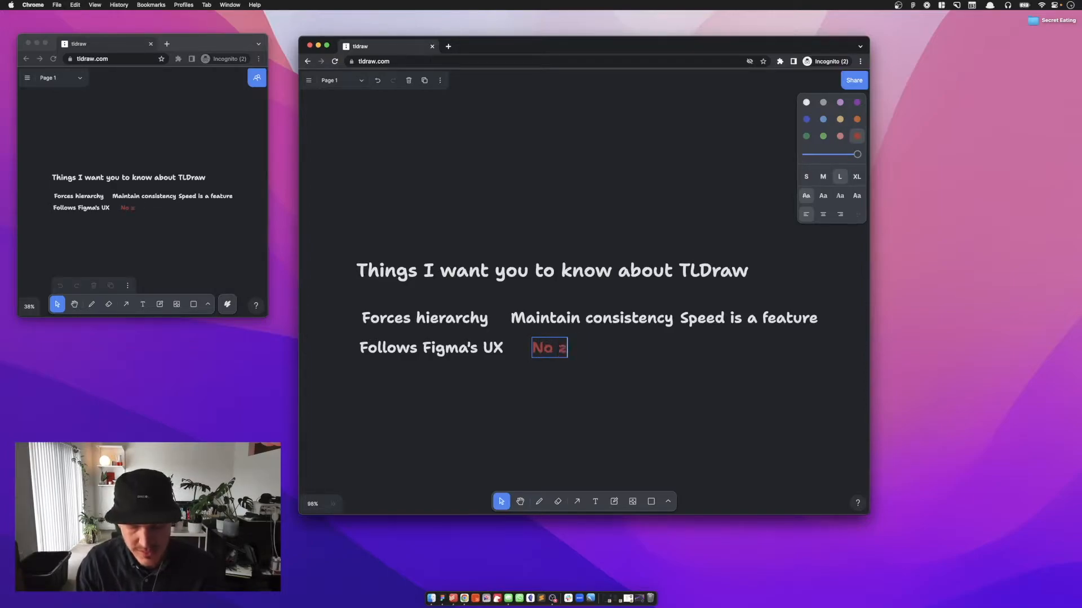
text(box zoom.)
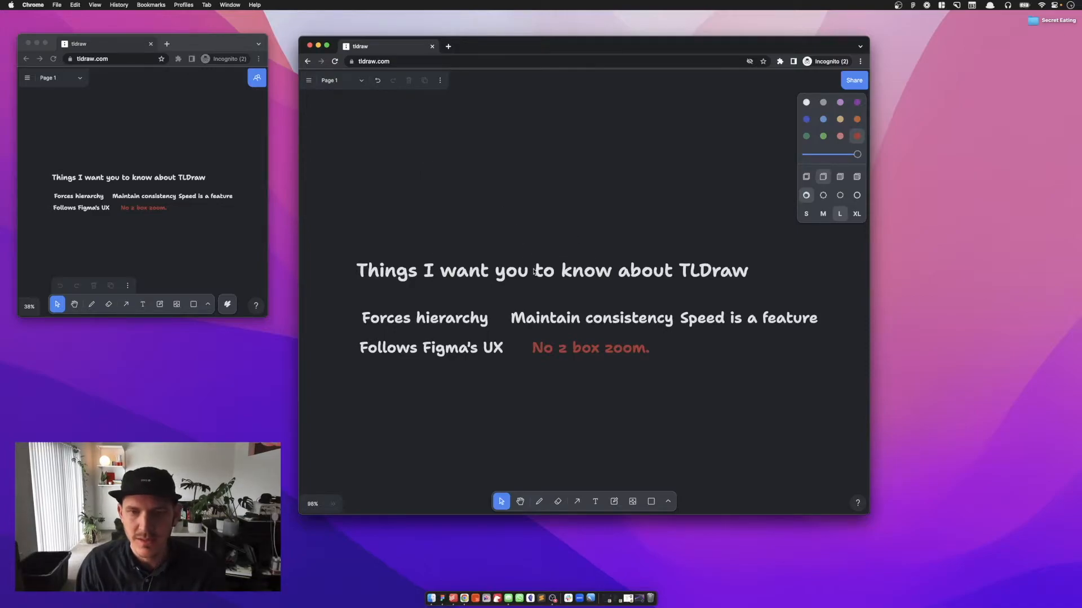
- Restyle the copied Forces hierarchy texts, one purple and one white
click(590, 347)
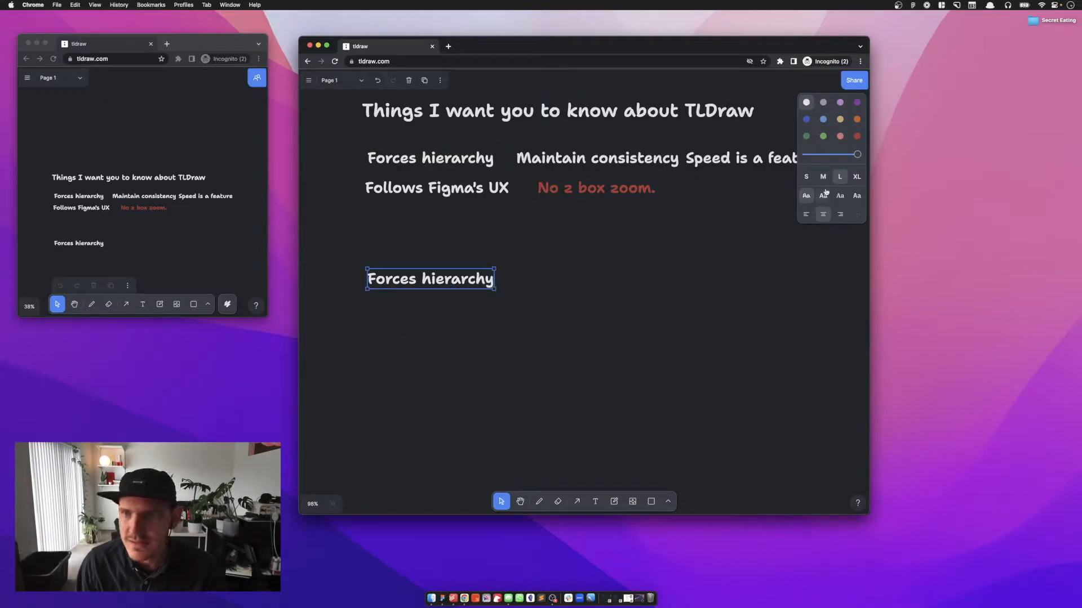
click(856, 103)
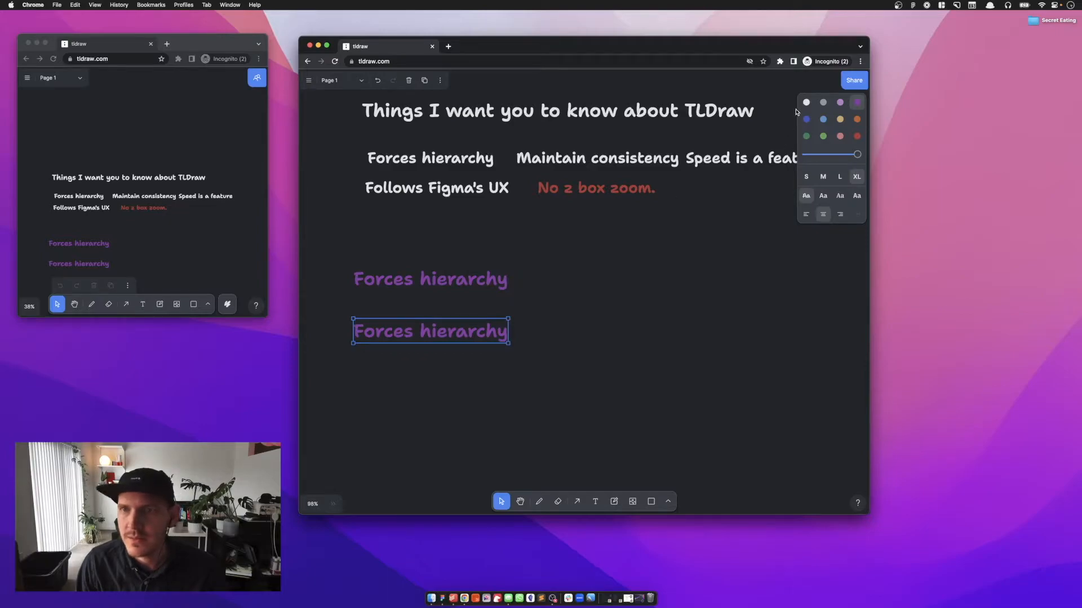
click(805, 103)
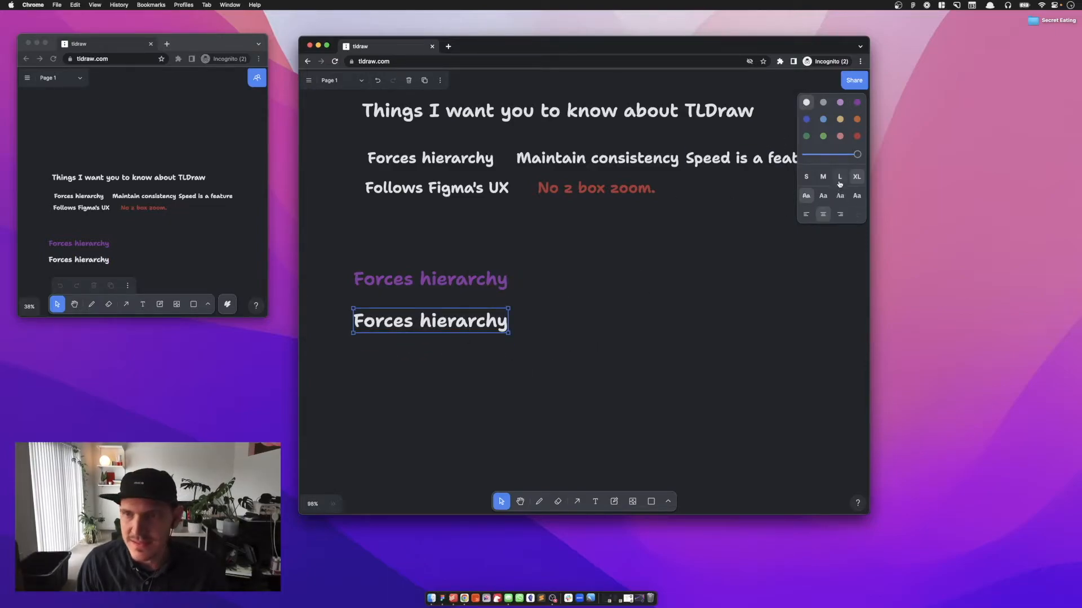
- Add type sample labels heading 1, heading 2, Body and Caption
text(heading)
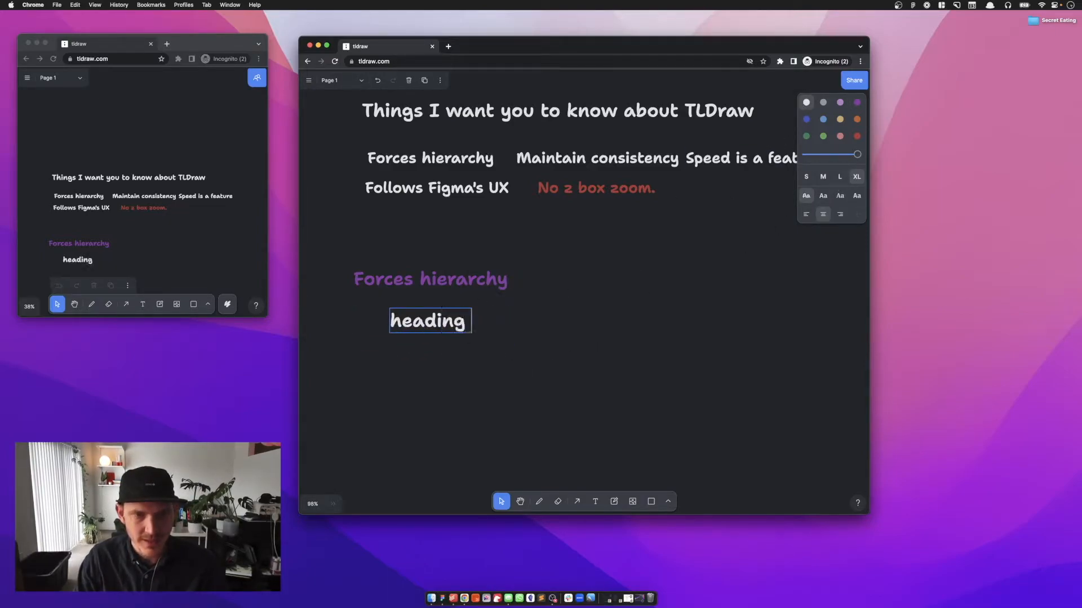
text(1)
text(Body)
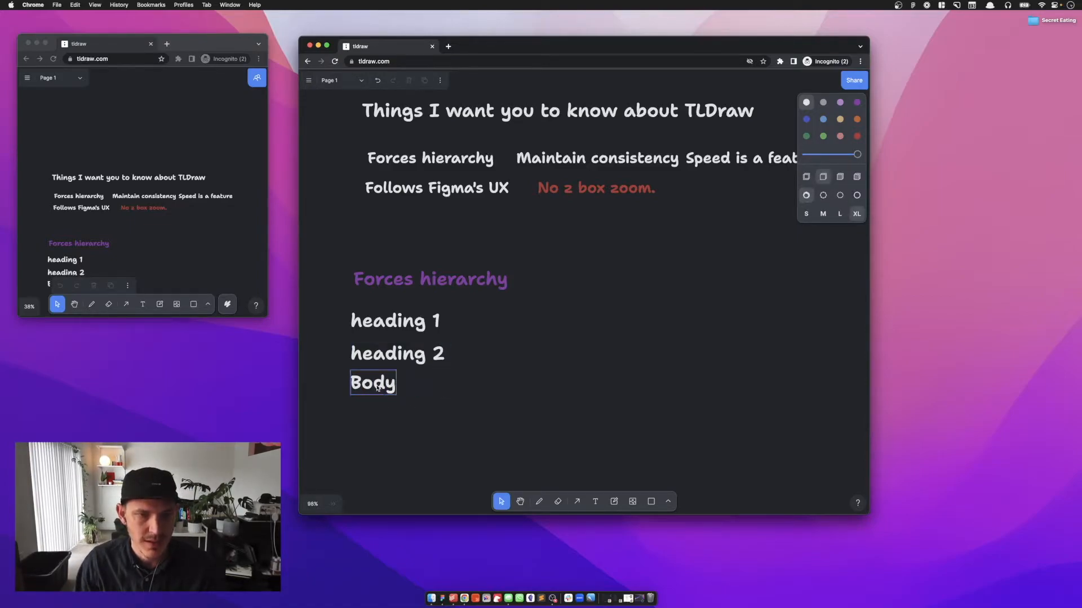
text(Caption)
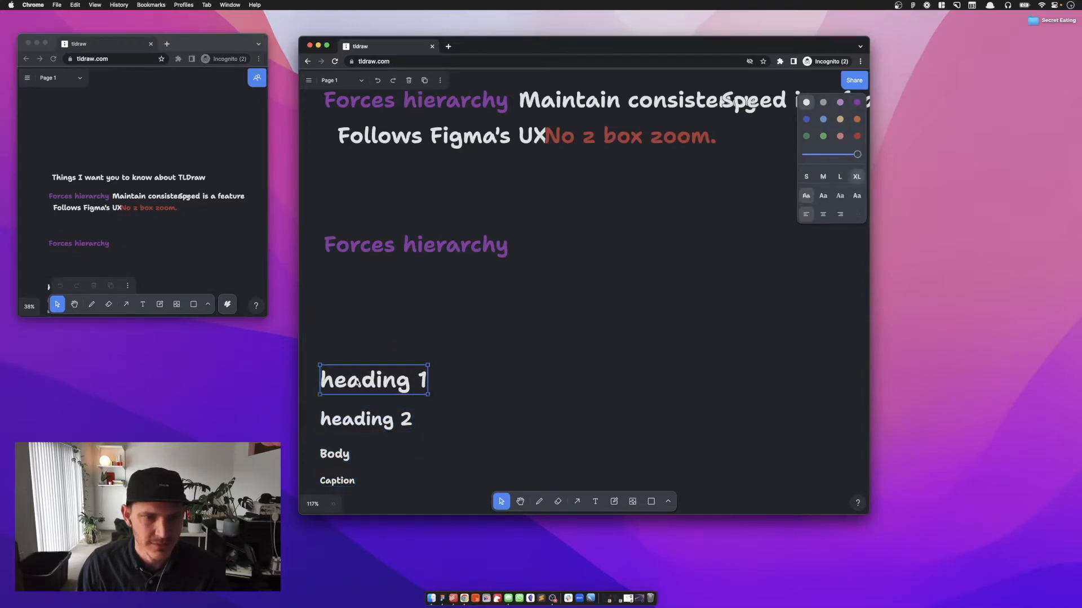
- Add a 'Breaking the rules...' text line above the type samples
text(Bread)
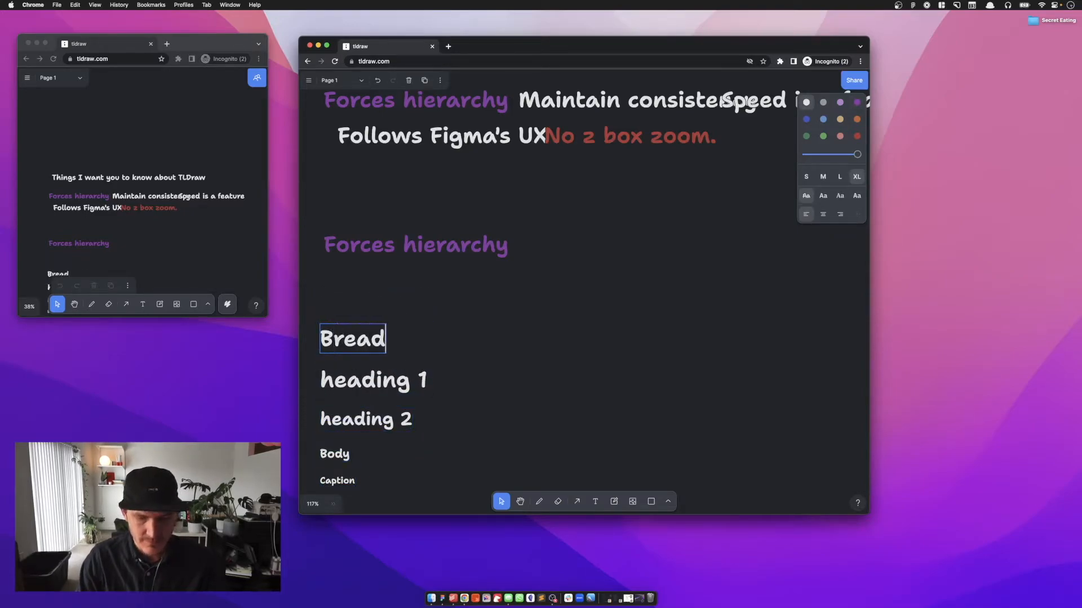
text(king the rules...)
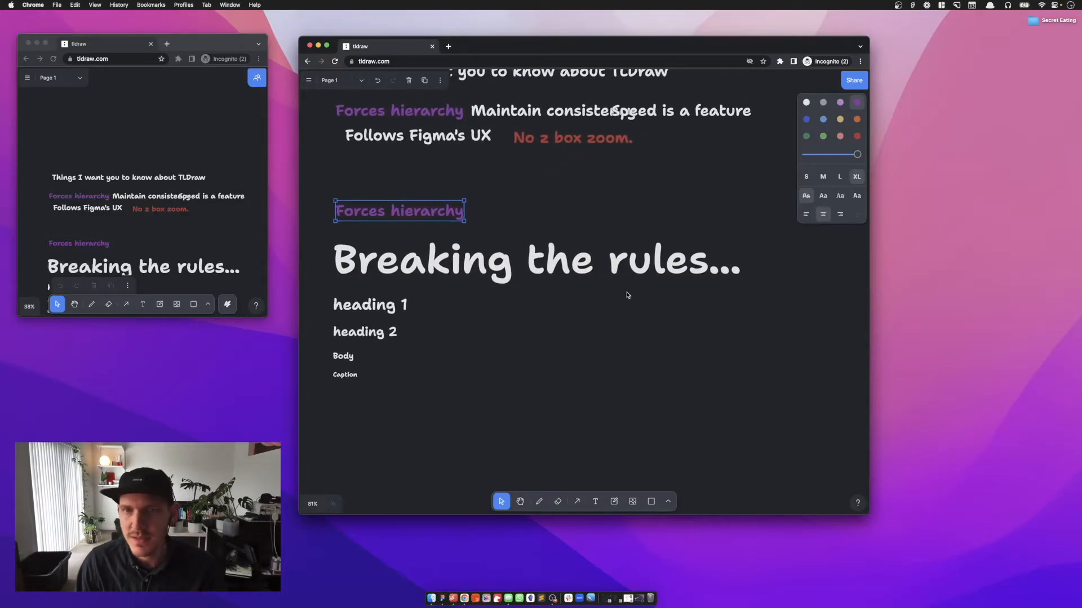
- Draw a purple rounded rectangle beside the type samples to start the row of four
drag(484, 355, 551, 413)
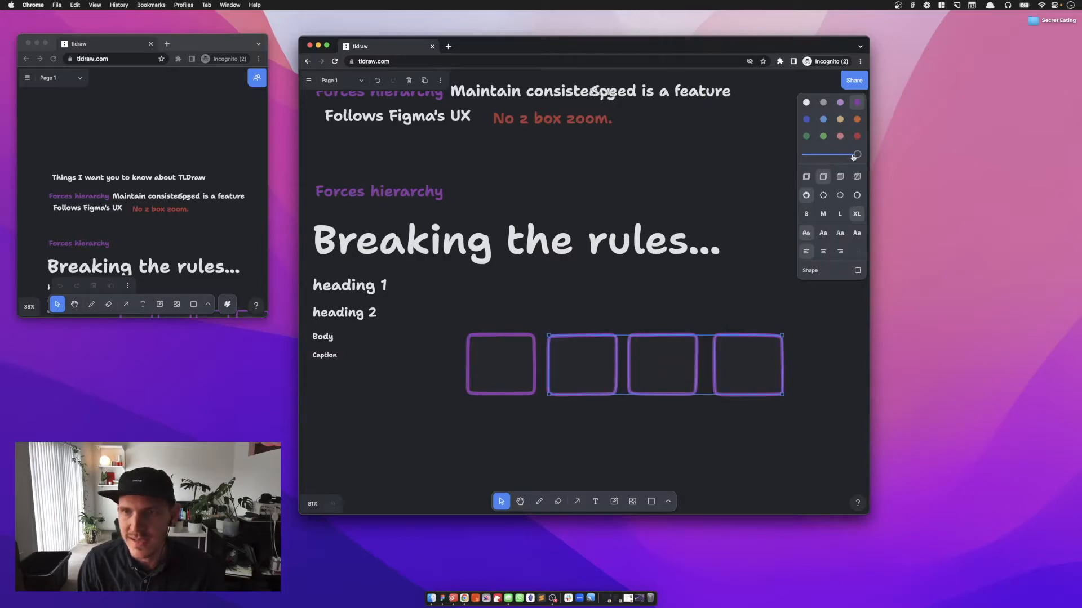
- Give the selected row of purple rectangles dotted outlines, then deselect
click(503, 364)
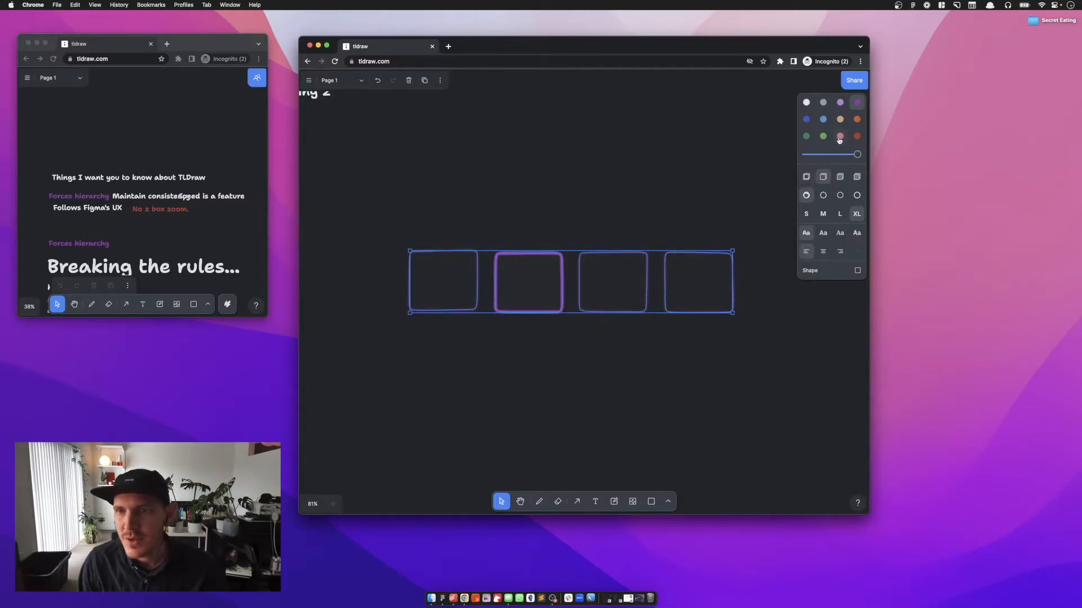
click(823, 177)
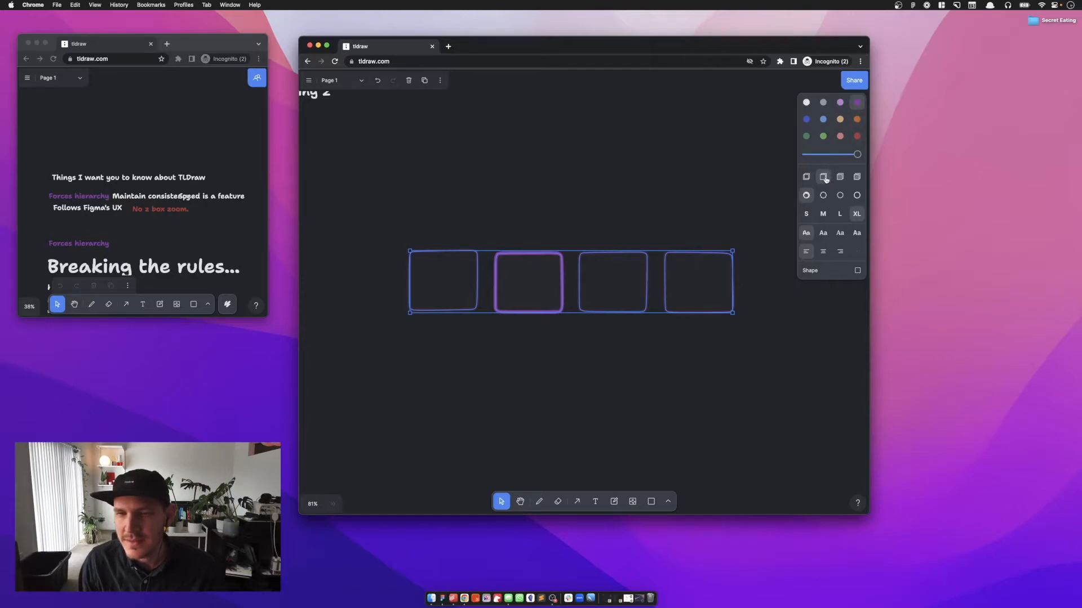
click(856, 101)
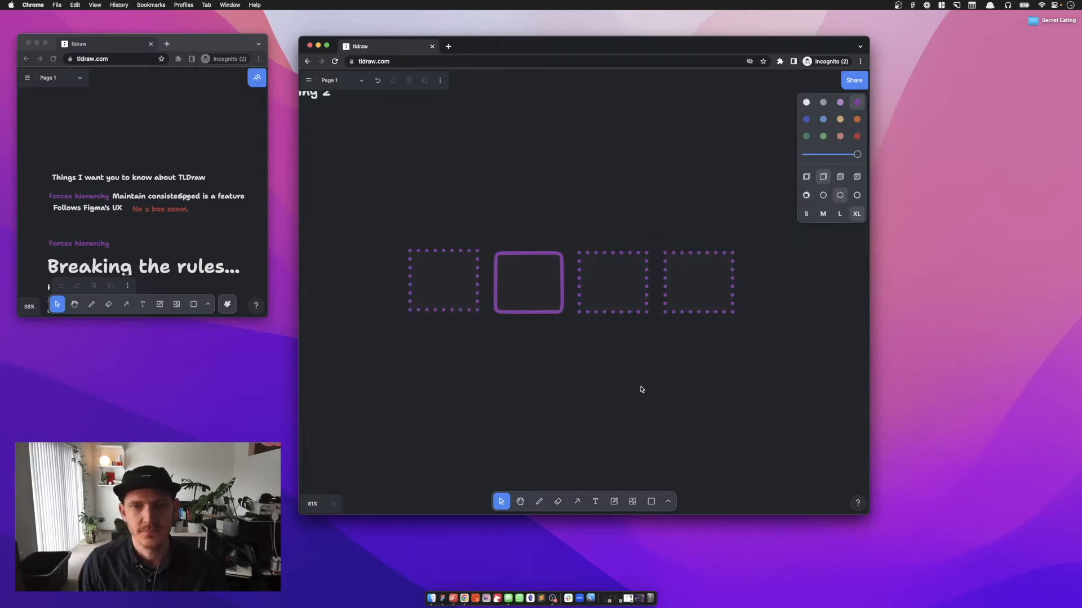
mouse_move(441, 238)
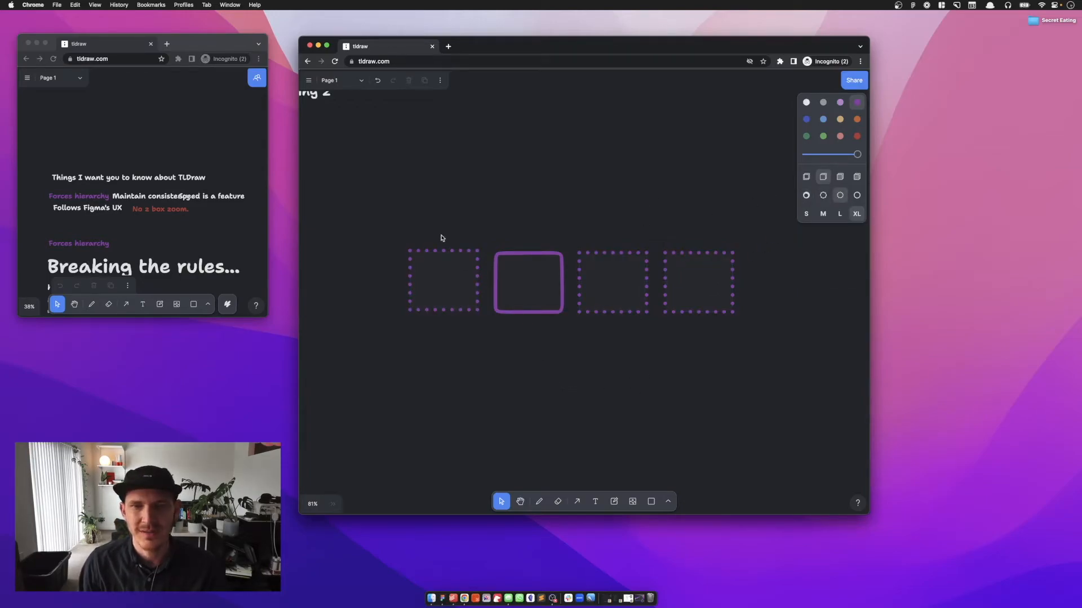
click(443, 281)
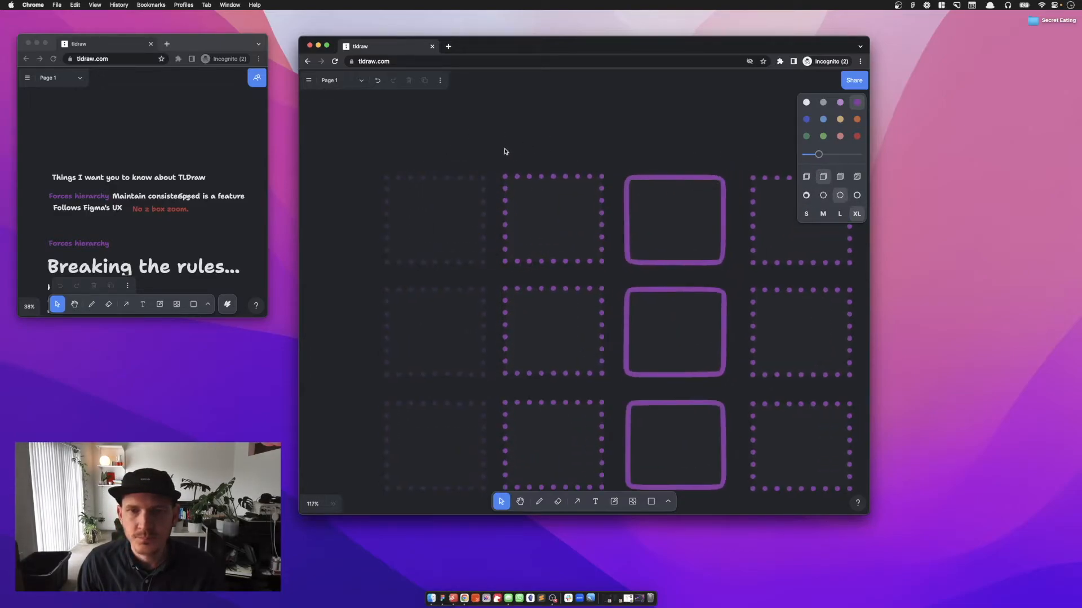
- Select rows of the rectangle grid to assign dotted, dashed, sketchy and solid outlines with semi fill
scroll(down, 3)
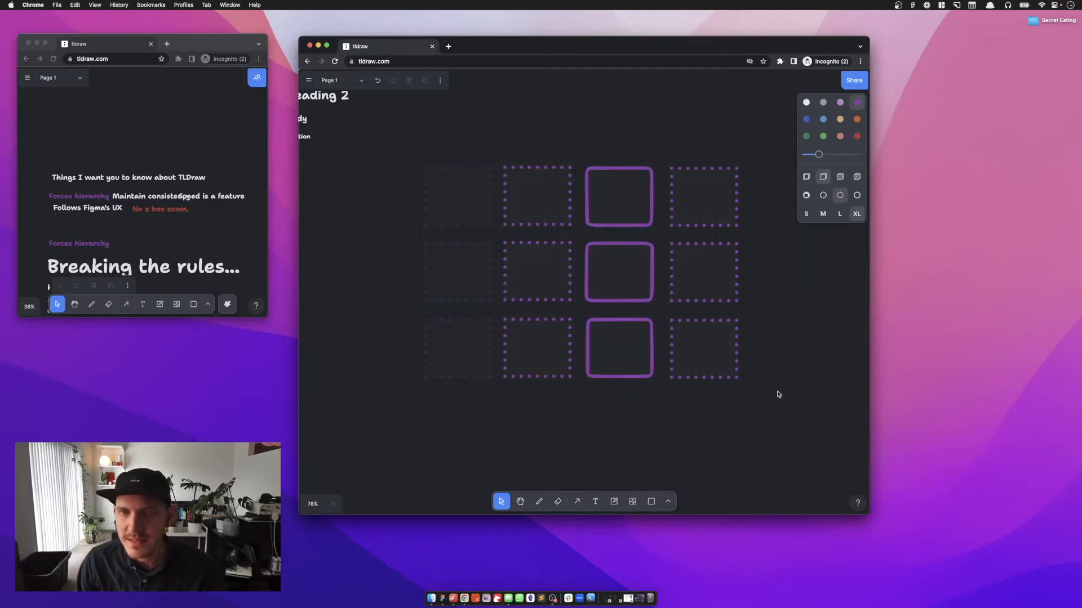
click(537, 196)
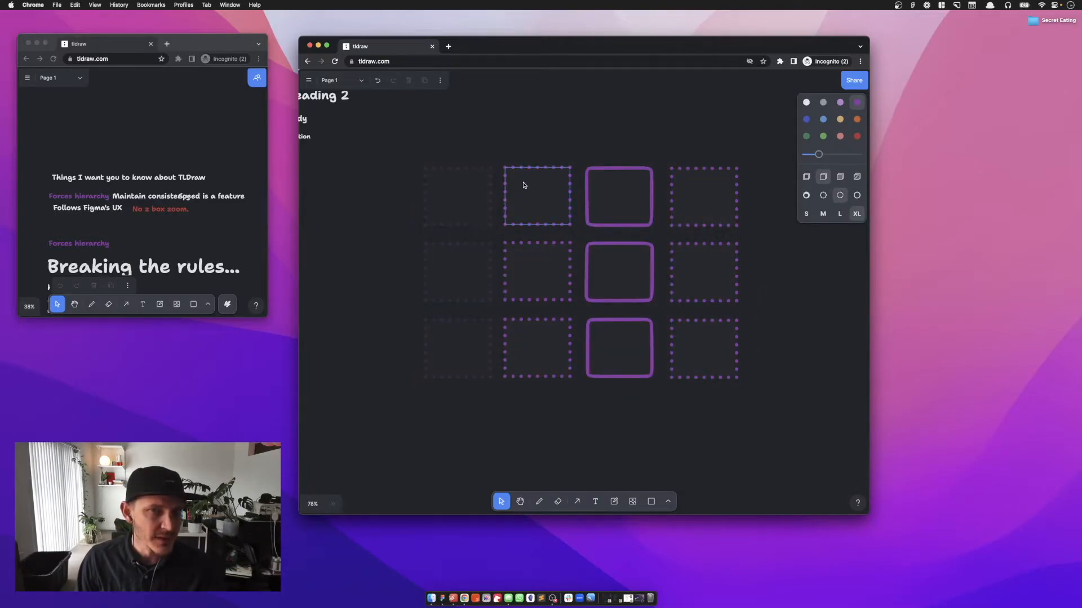
click(431, 398)
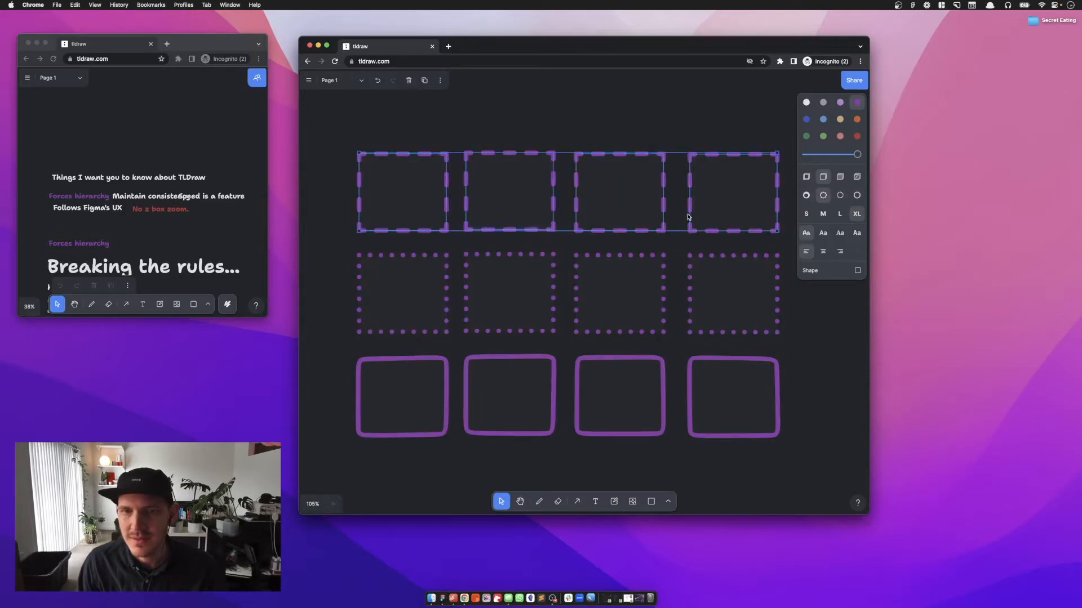
click(733, 396)
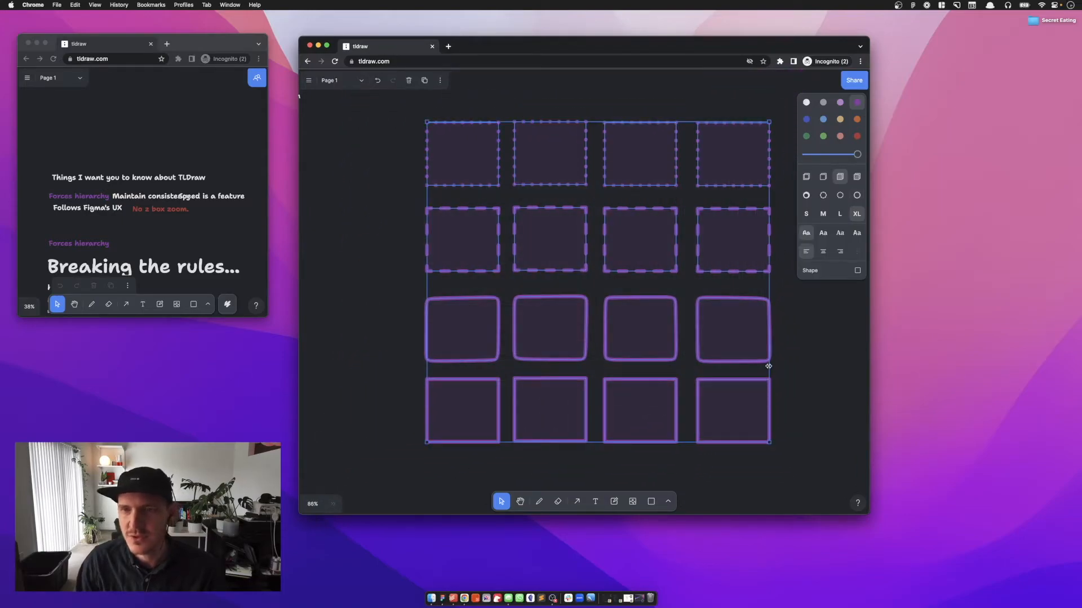
- Copy the rectangle grid alongside itself and scroll through the notes above
drag(767, 365, 739, 362)
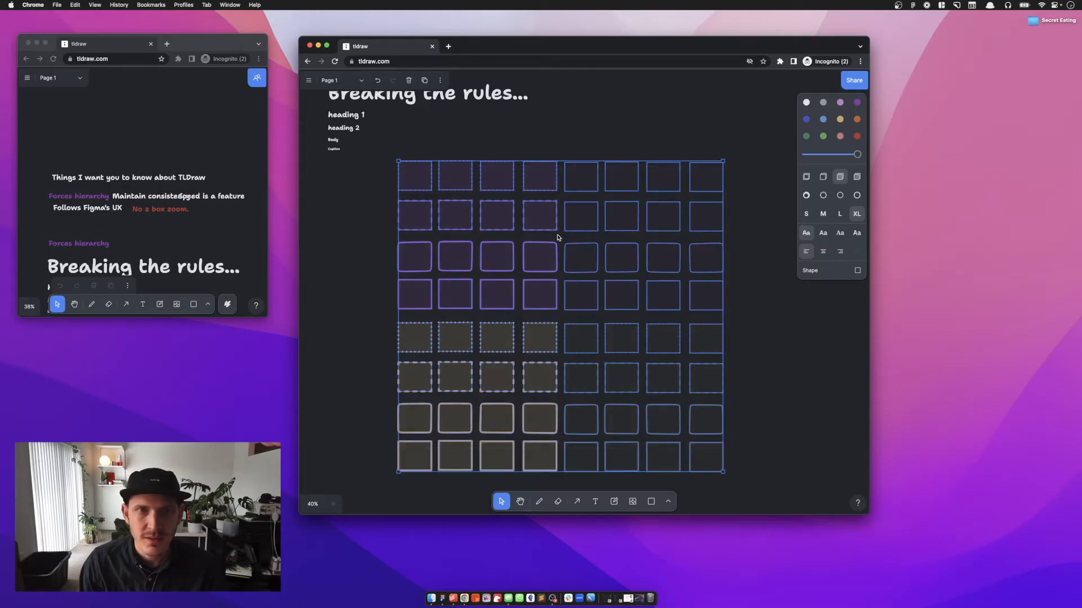
scroll(down, 3)
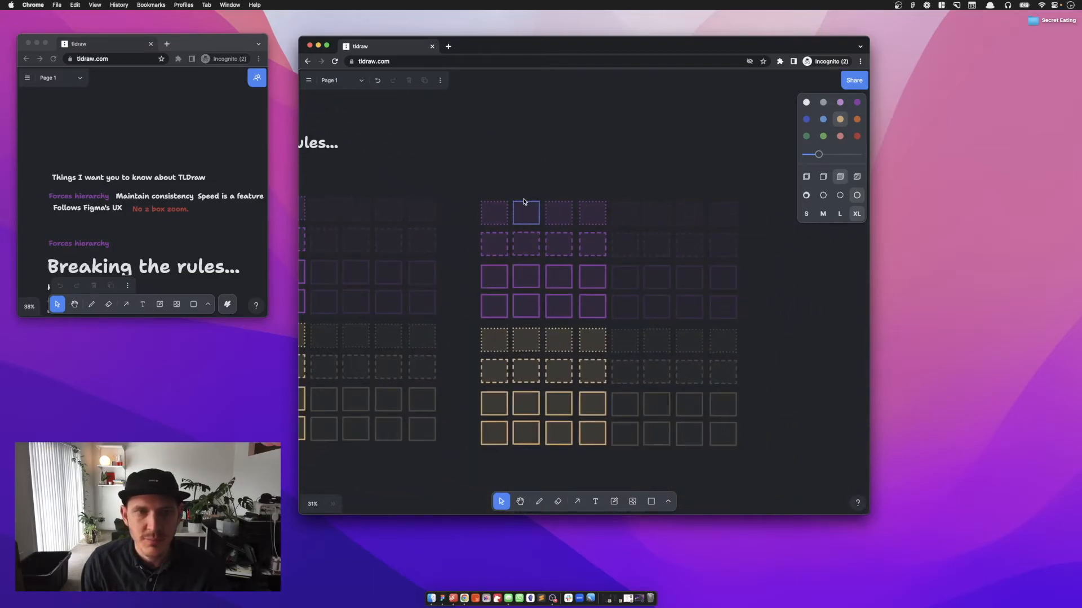
scroll(down, 3)
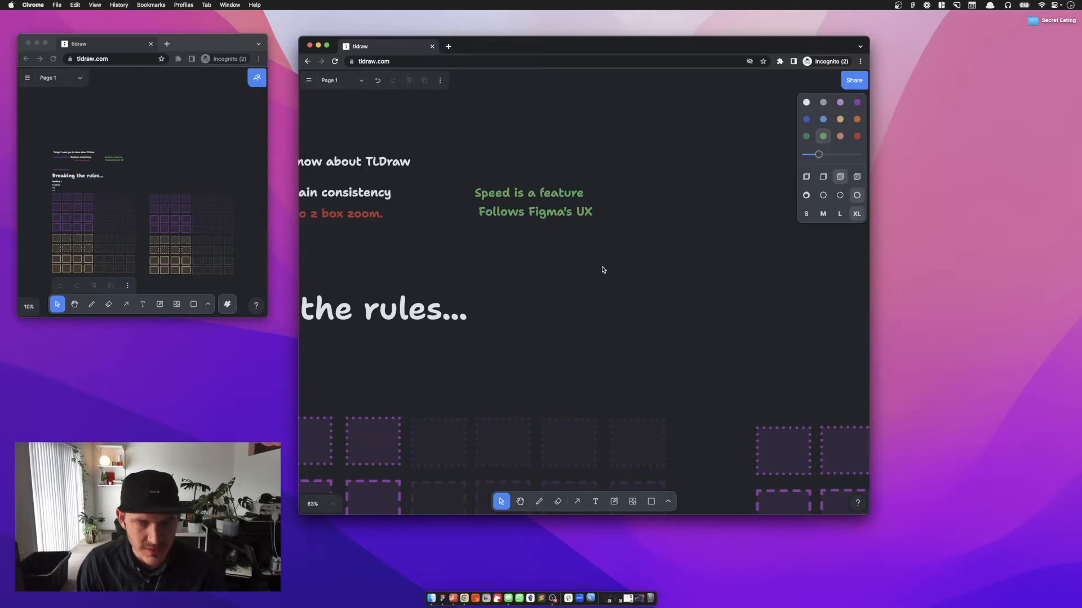
- Delete part of the right-hand grid with a covering rectangle, leaving a few boxes
scroll(down, 3)
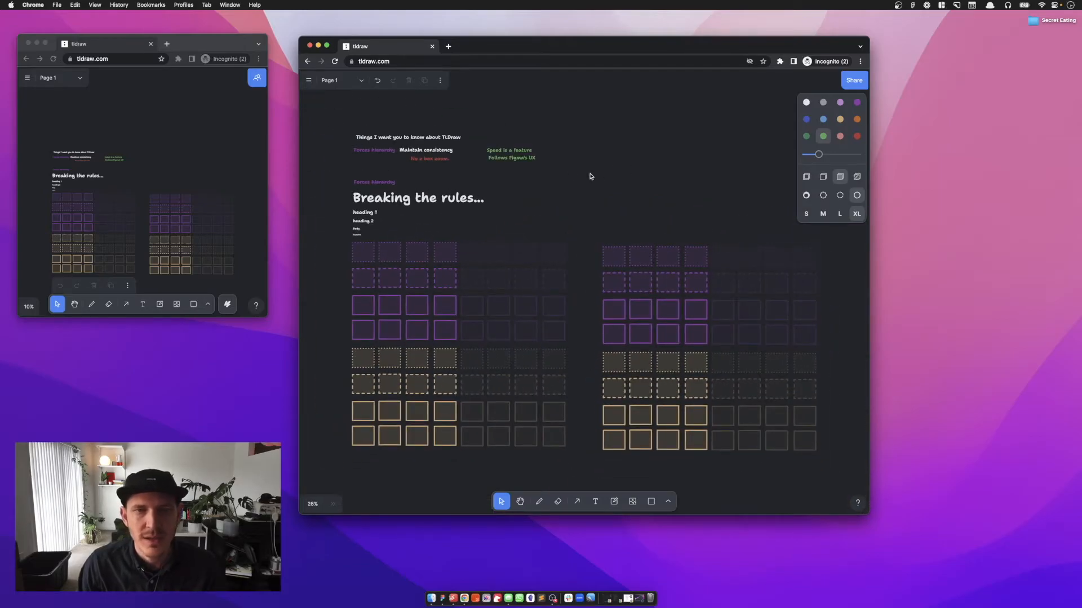
mouse_move(595, 234)
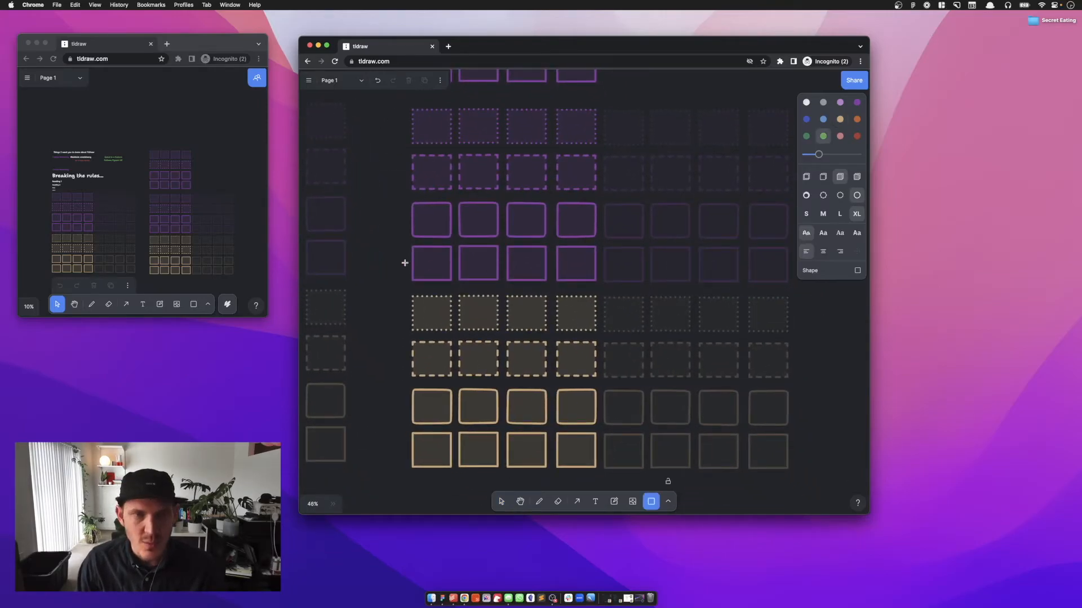
drag(391, 192, 558, 305)
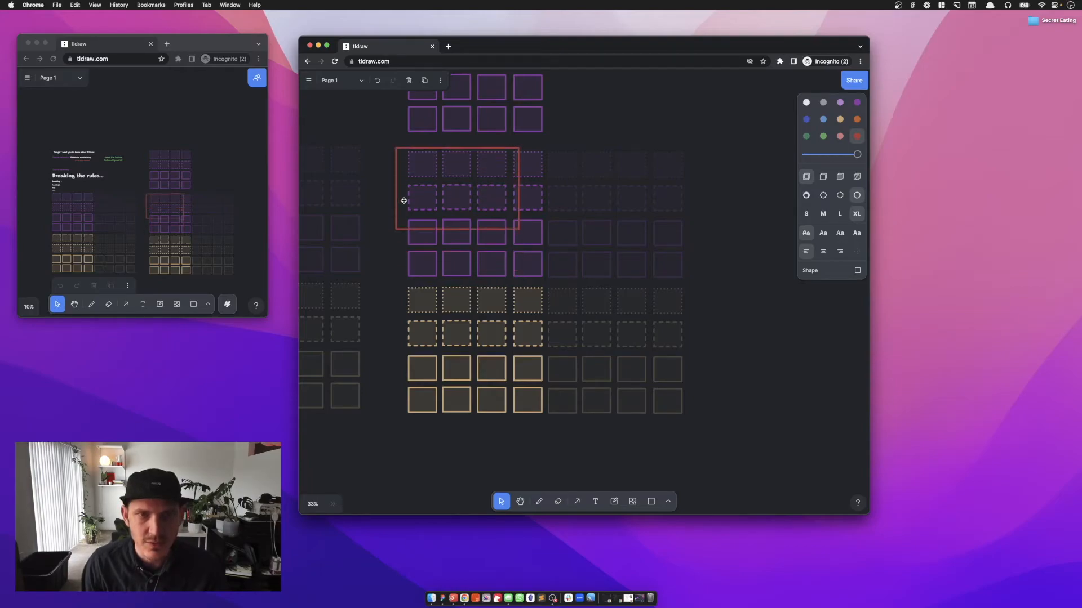
click(421, 196)
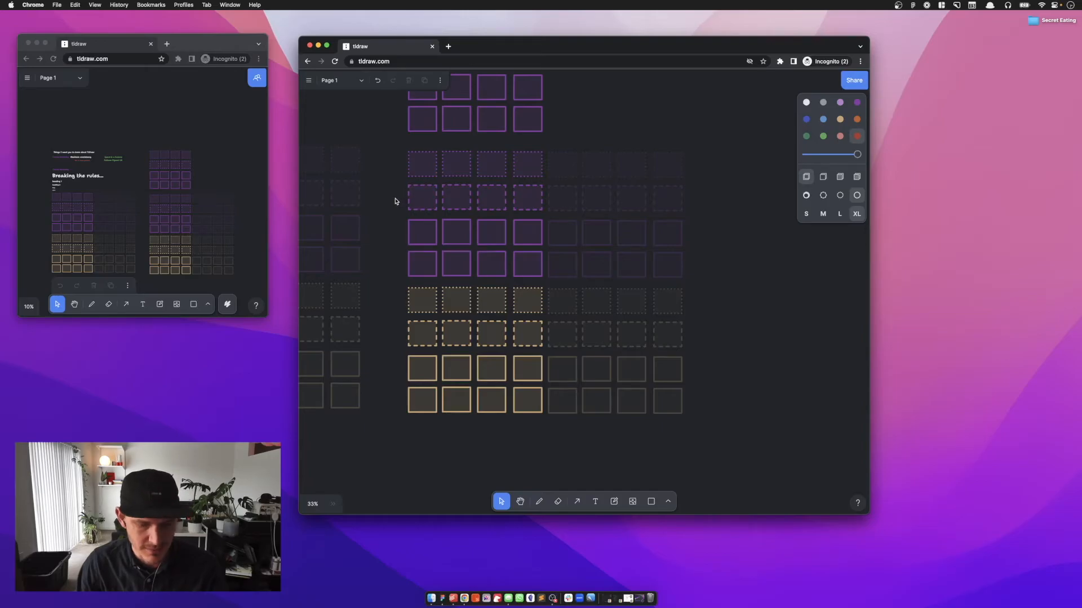
scroll(down, 3)
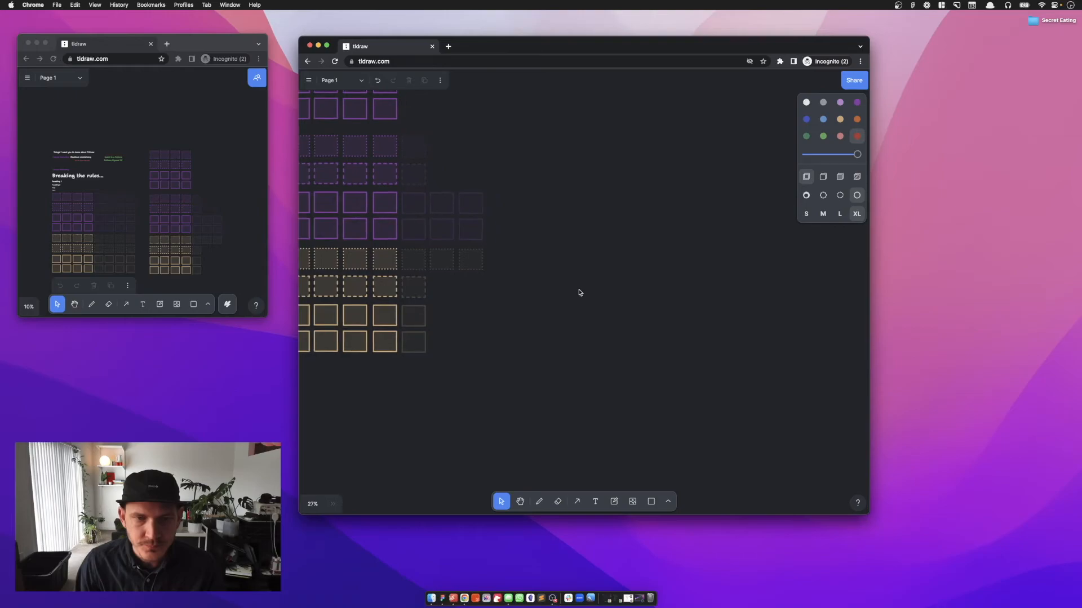
scroll(down, 3)
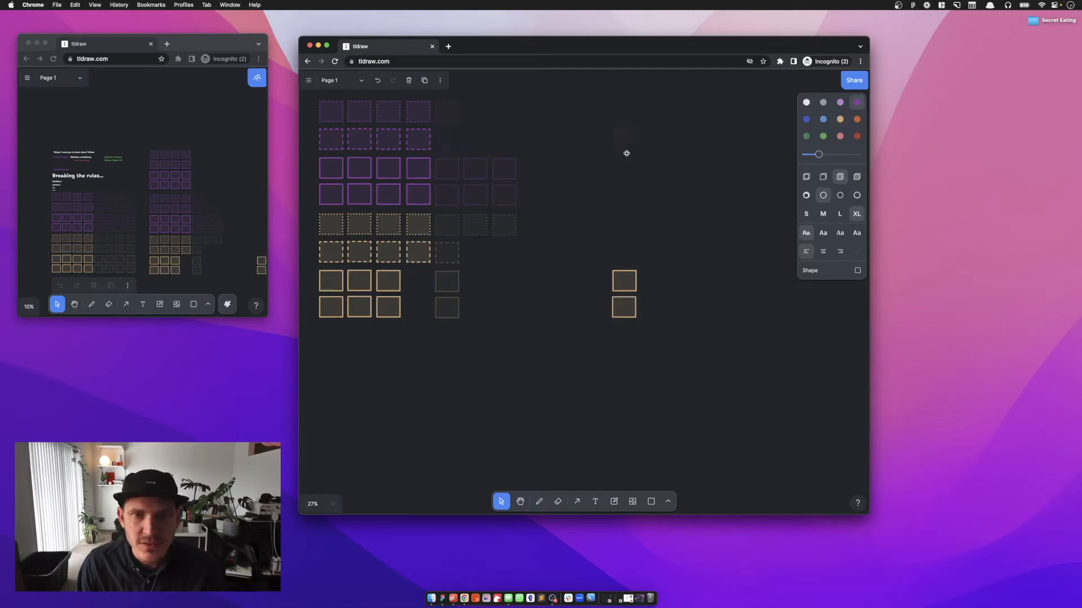
- Turn the scattered boxes white with dashed outlines and label one 'Idea 1'
click(474, 168)
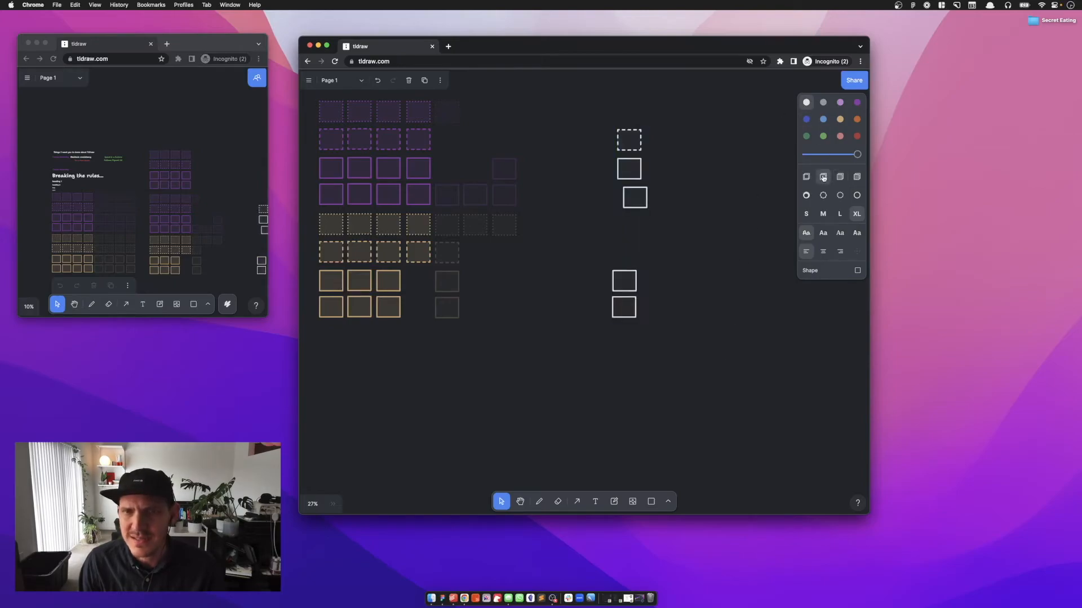
click(822, 195)
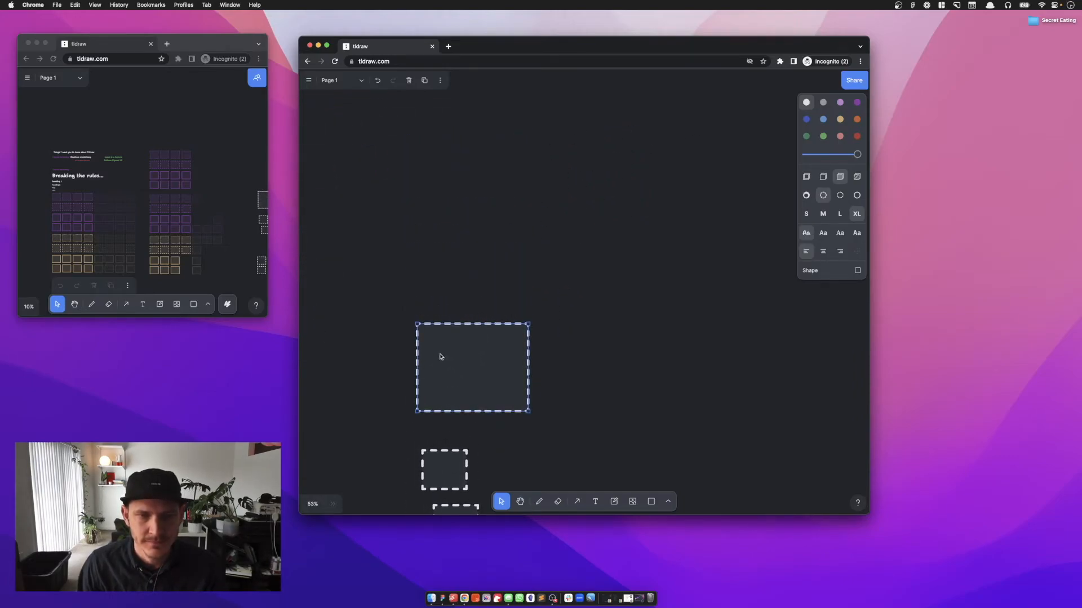
text(Idea 1)
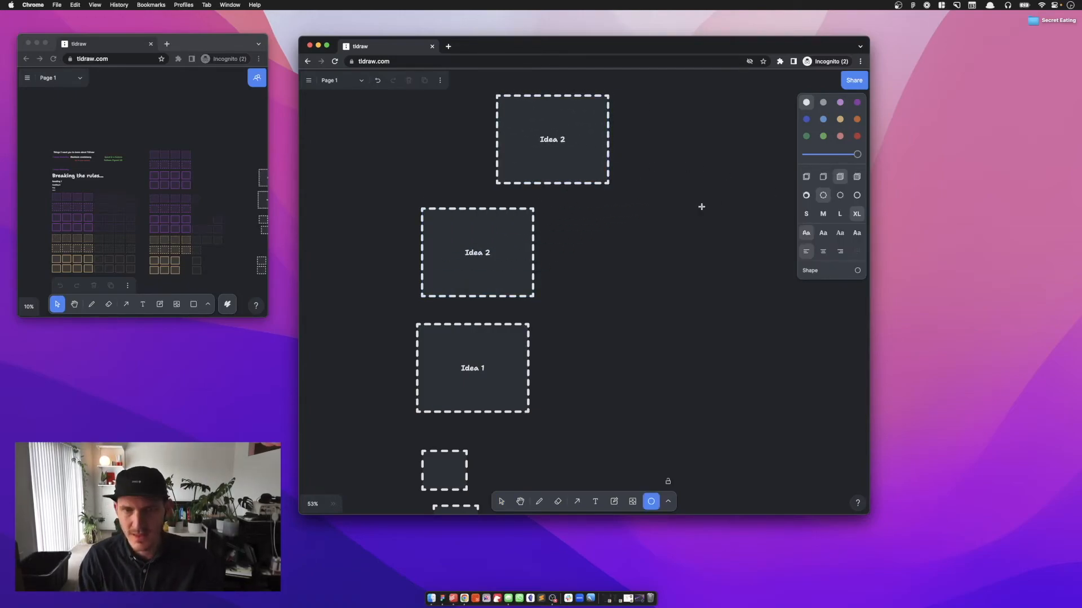
- Draw the Idea 3 circle and a green goal box reading 'Make us more money!!'
drag(661, 216, 770, 323)
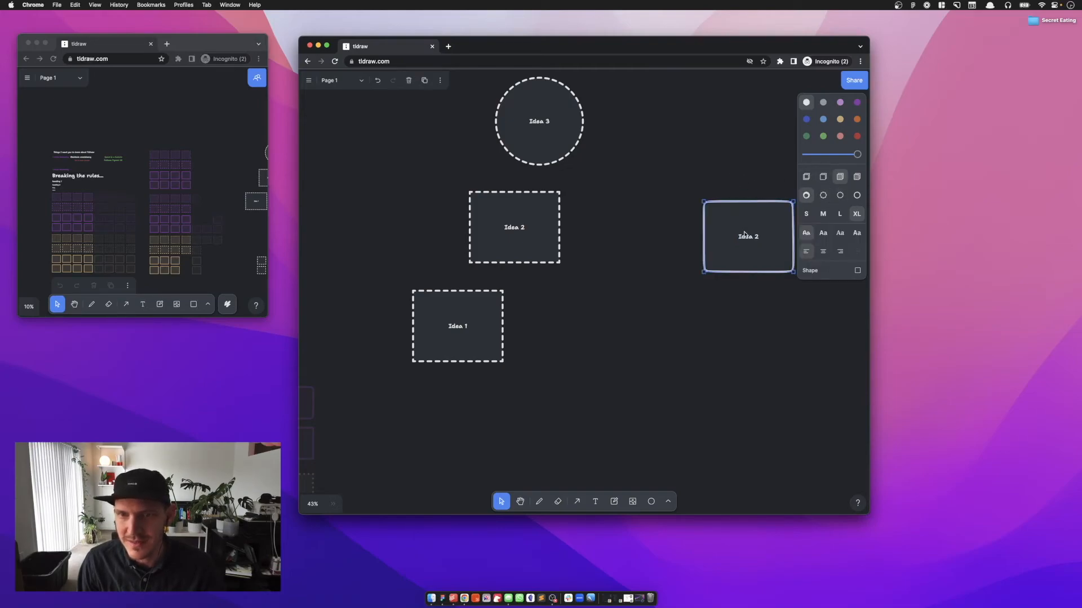
text(Make us)
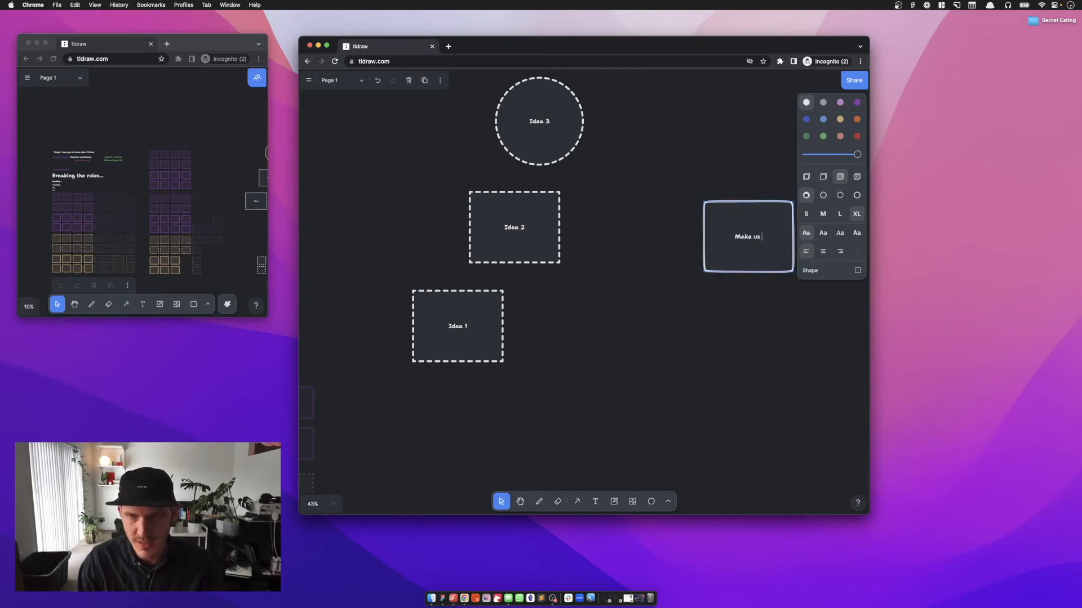
text(more money!!)
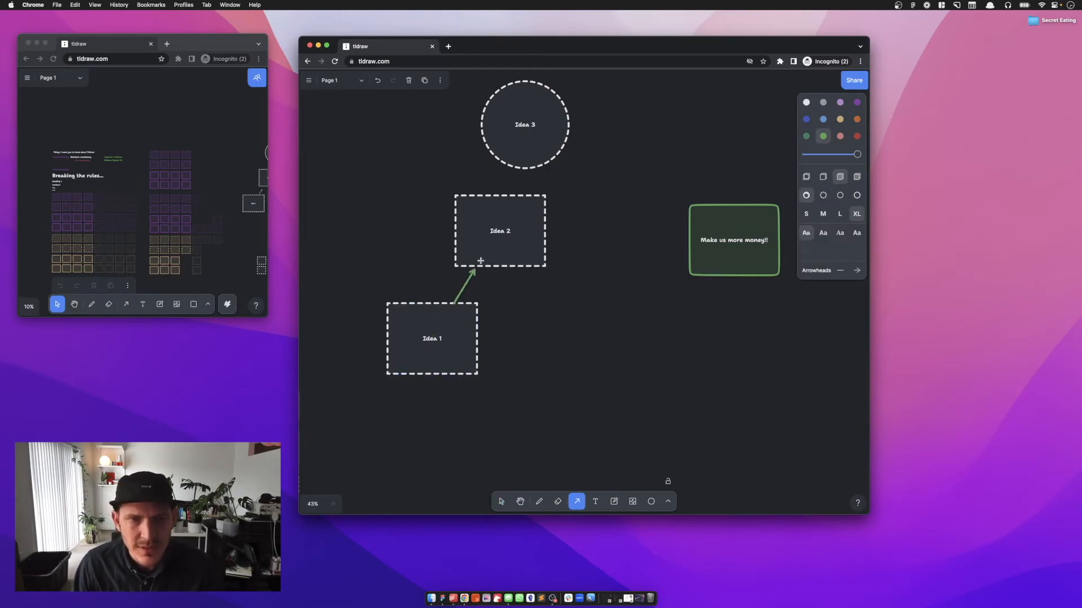
- Move Idea 2 level beside Idea 1 and place the Idea 3 circle below the pair
click(500, 502)
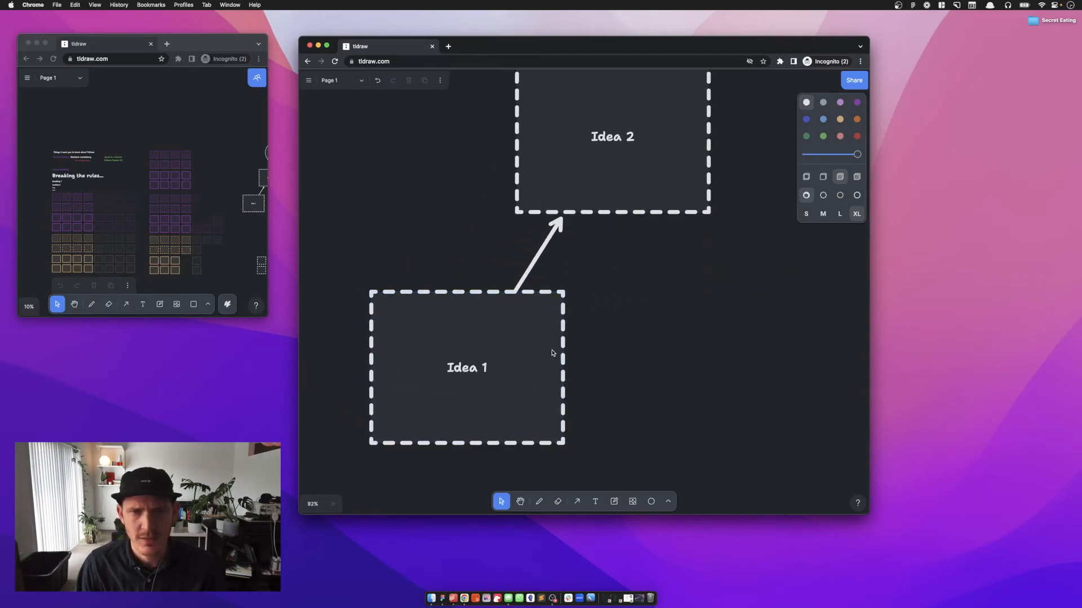
drag(467, 368, 586, 419)
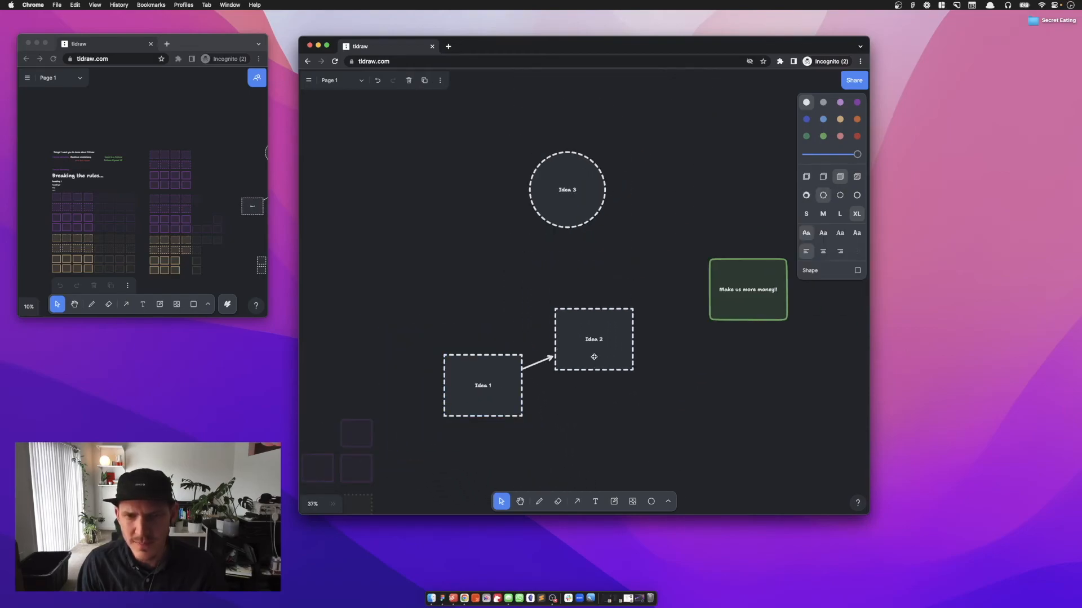
drag(594, 339, 586, 386)
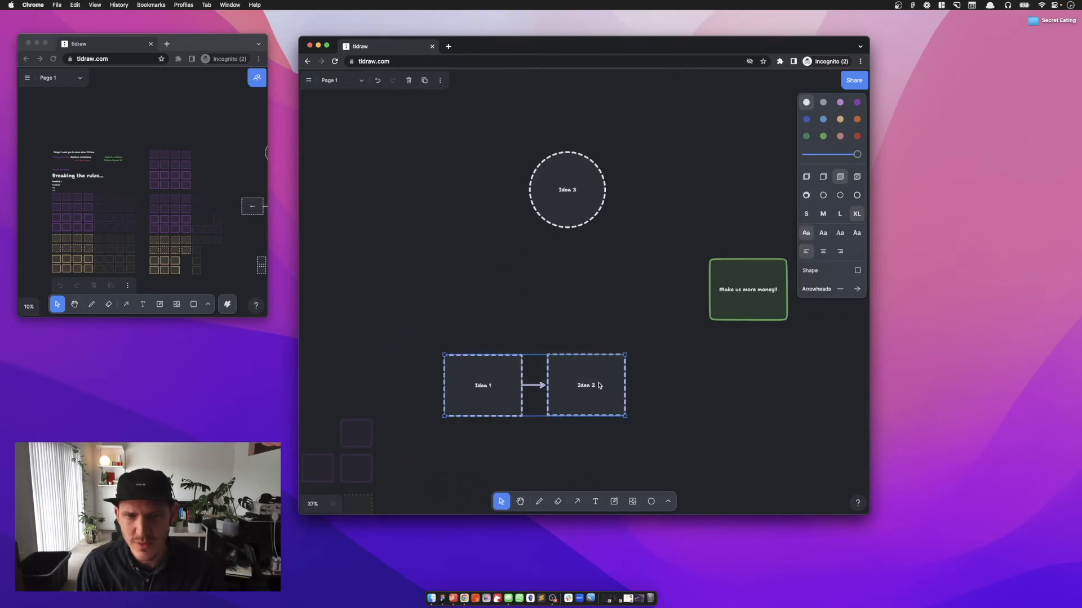
drag(566, 189, 472, 420)
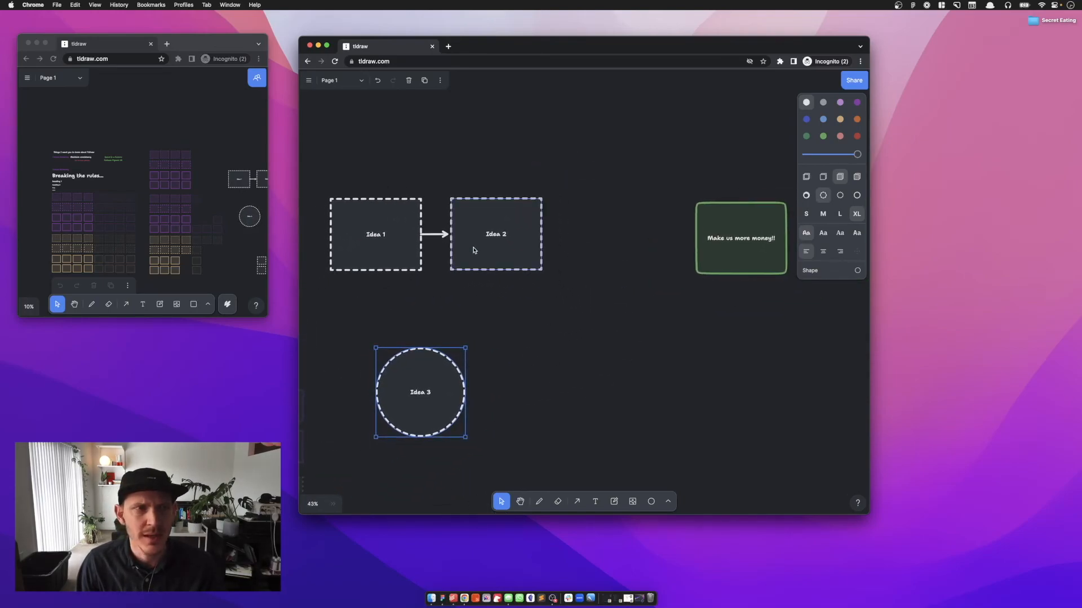
- Draw an arrow from Idea 3 to Idea 2 and a rectangle across that arrow
click(577, 502)
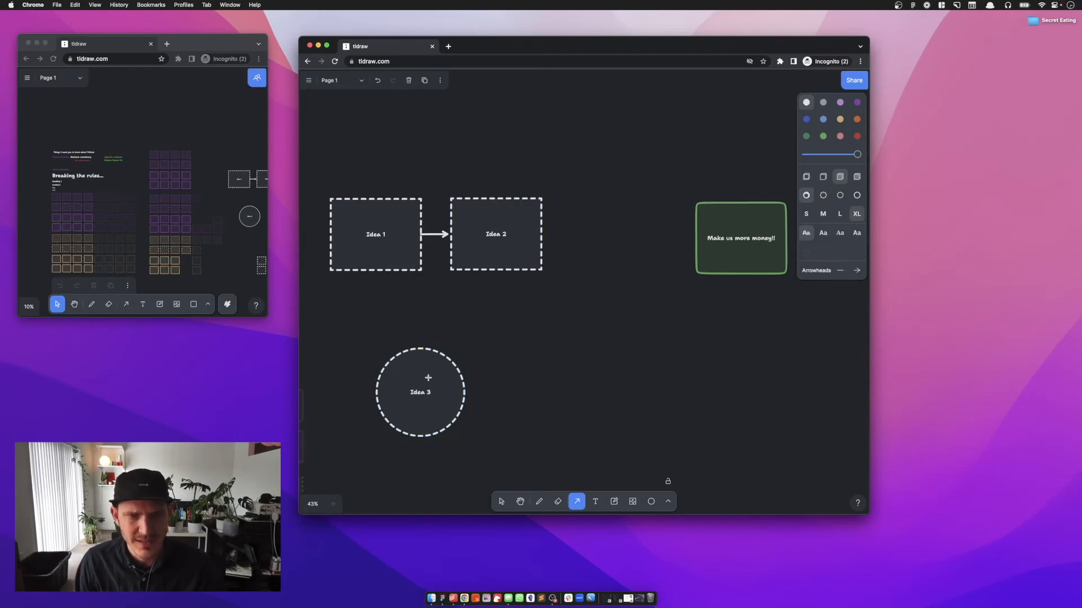
drag(429, 378, 475, 273)
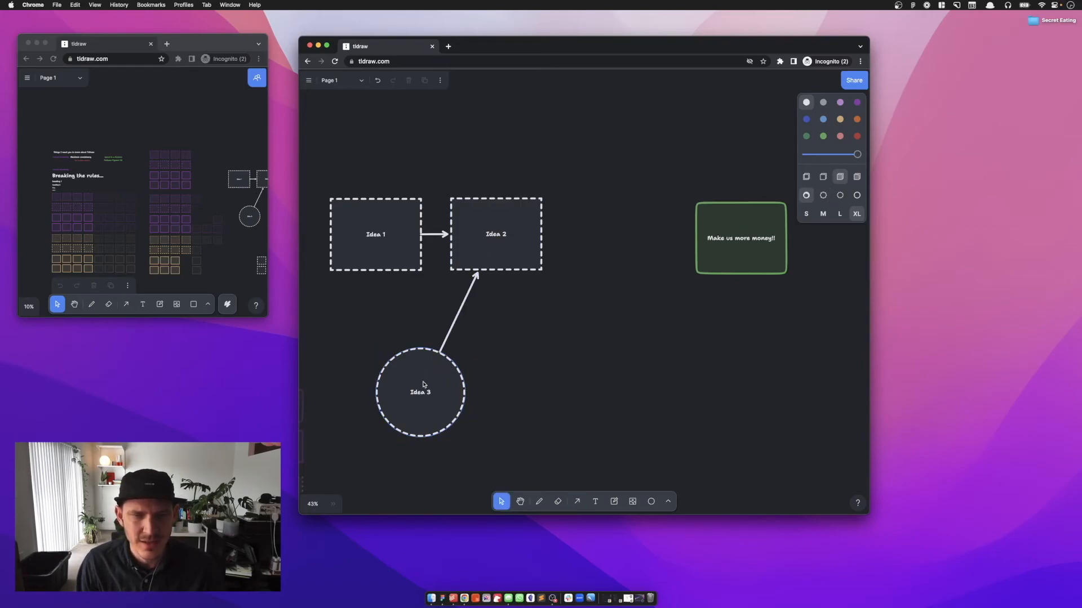
click(651, 501)
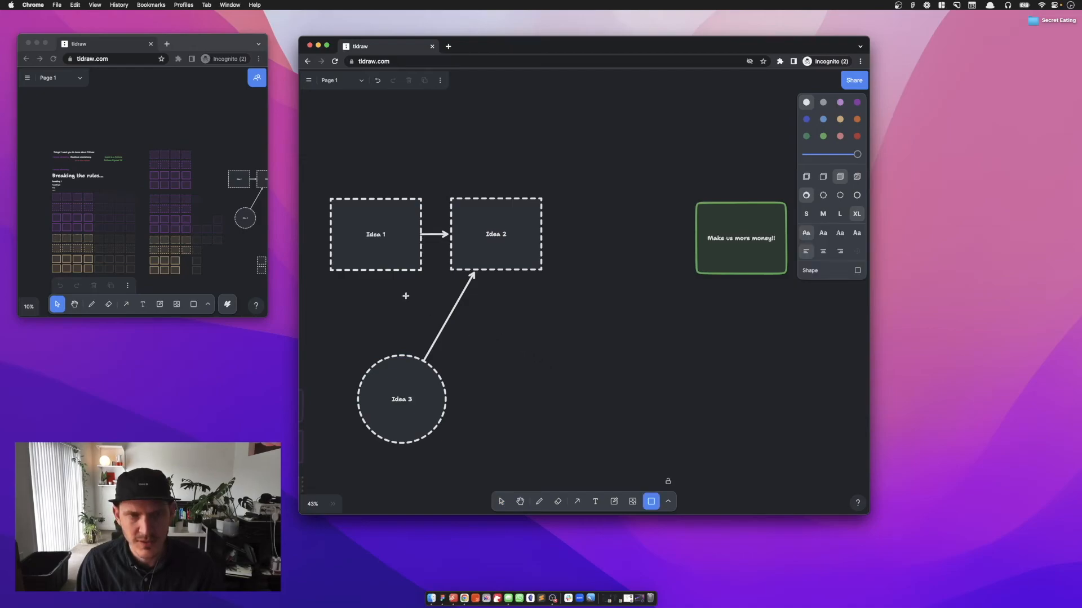
drag(406, 296, 487, 343)
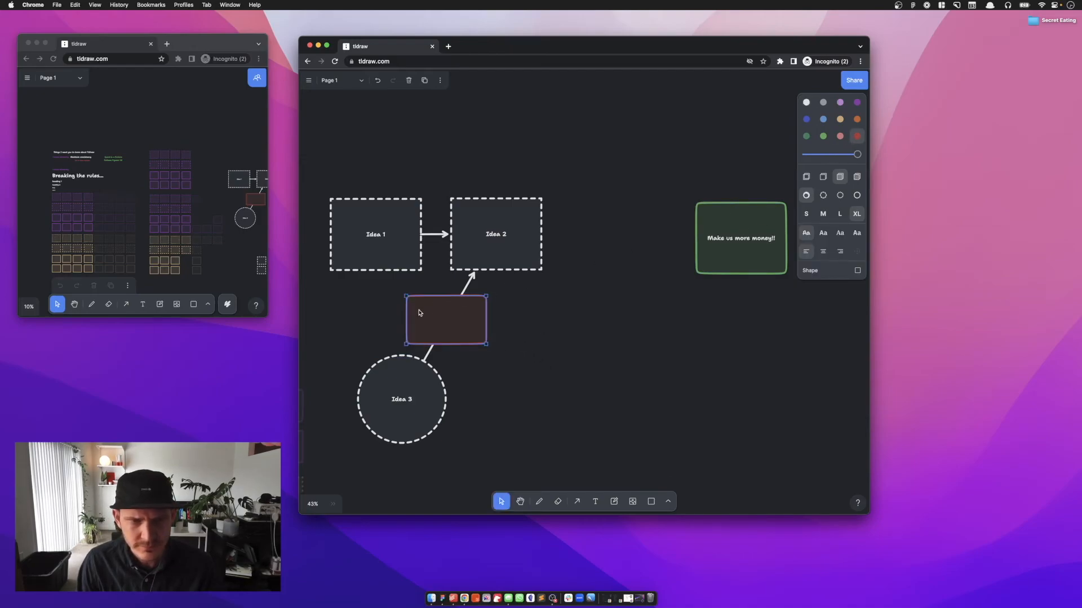
- Label the red box 'Blocker!' and ready a solid rectangle for Idea 4
text(Blocker!)
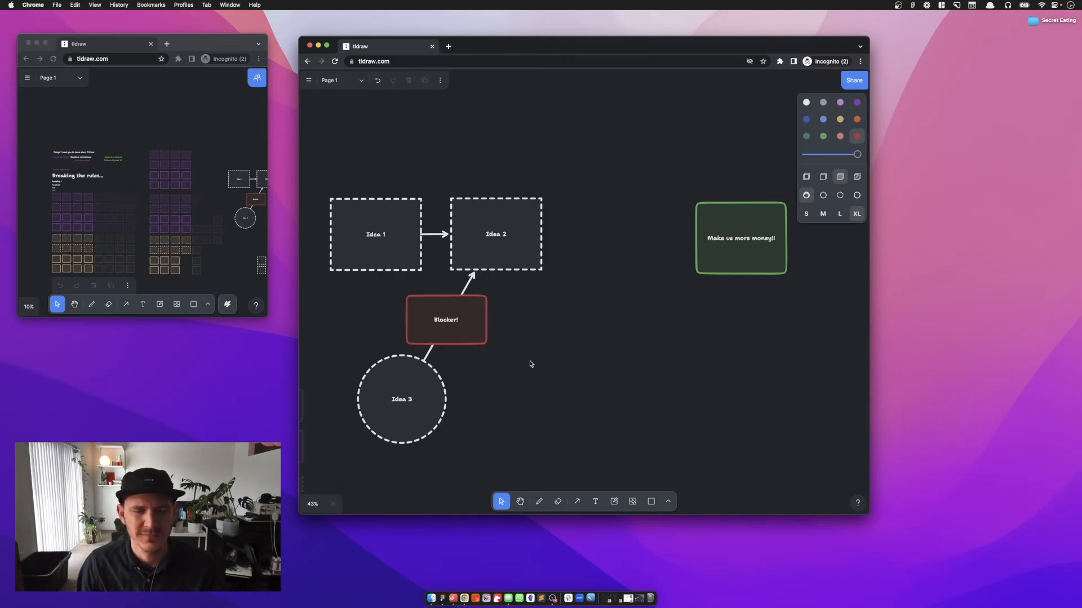
click(449, 318)
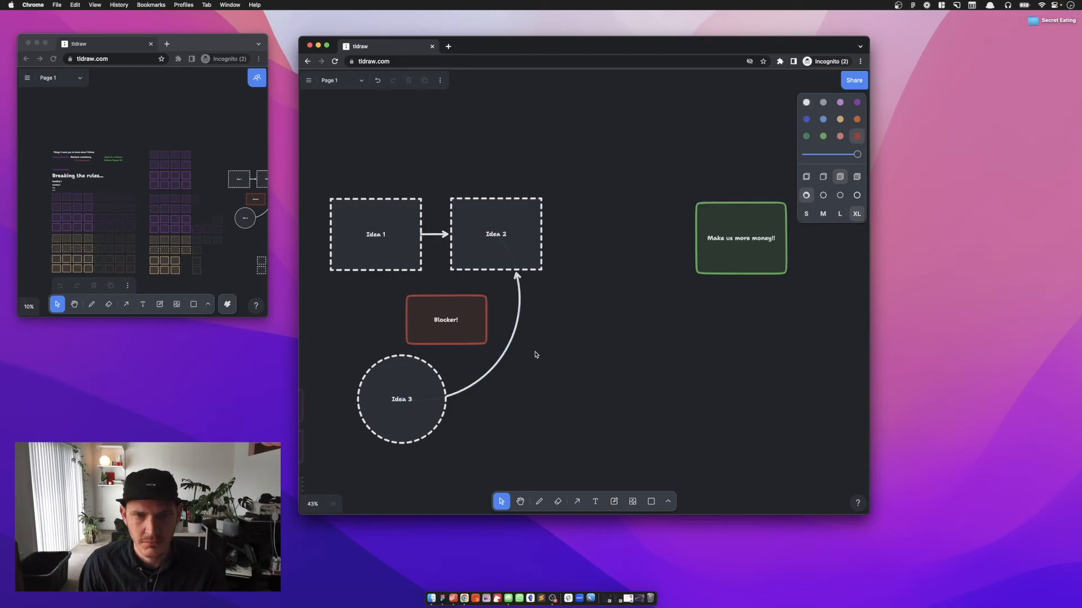
click(650, 502)
text(Idea 4)
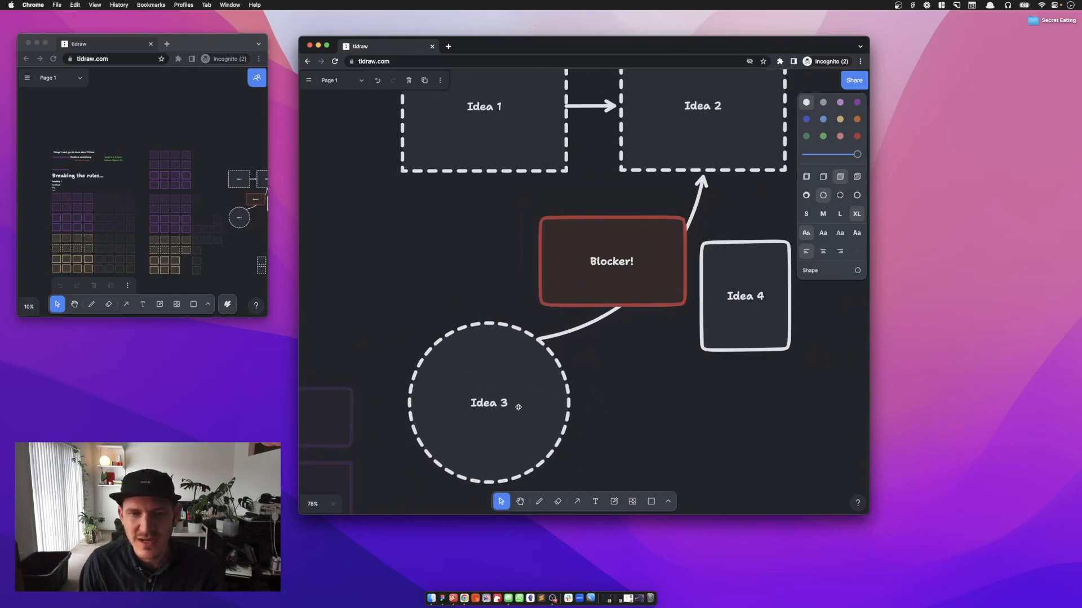
- Duplicate the Idea 4 box into a row and begin linking the copies with arrows
drag(490, 402, 524, 405)
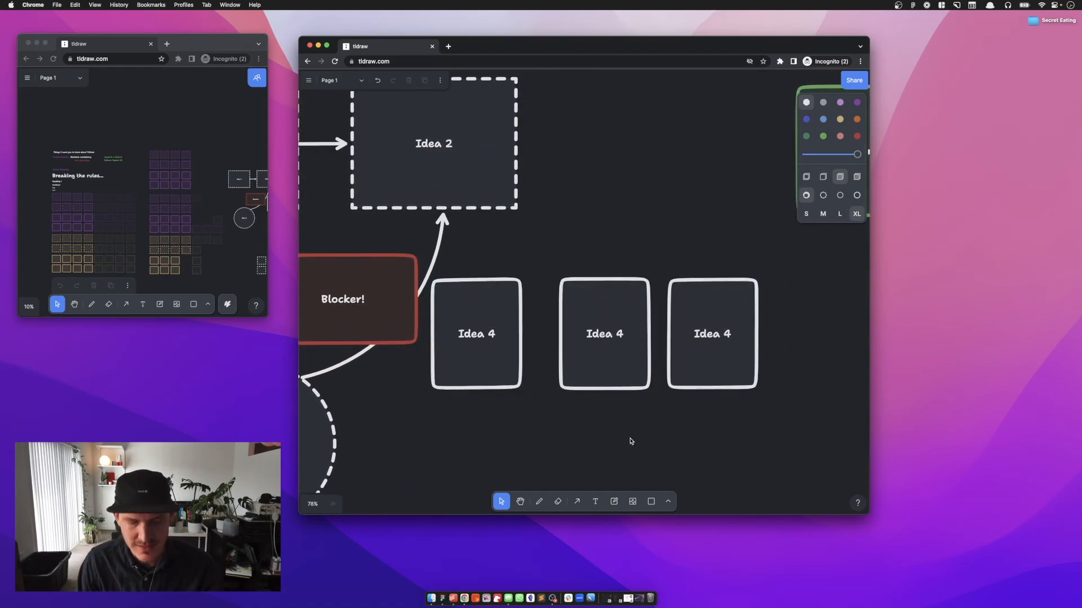
click(576, 501)
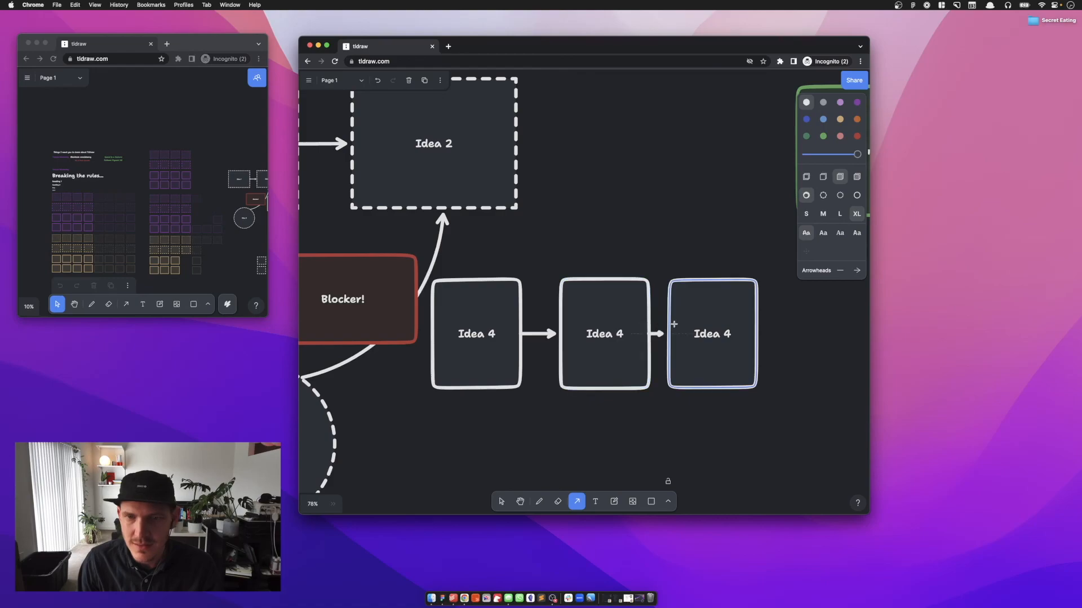